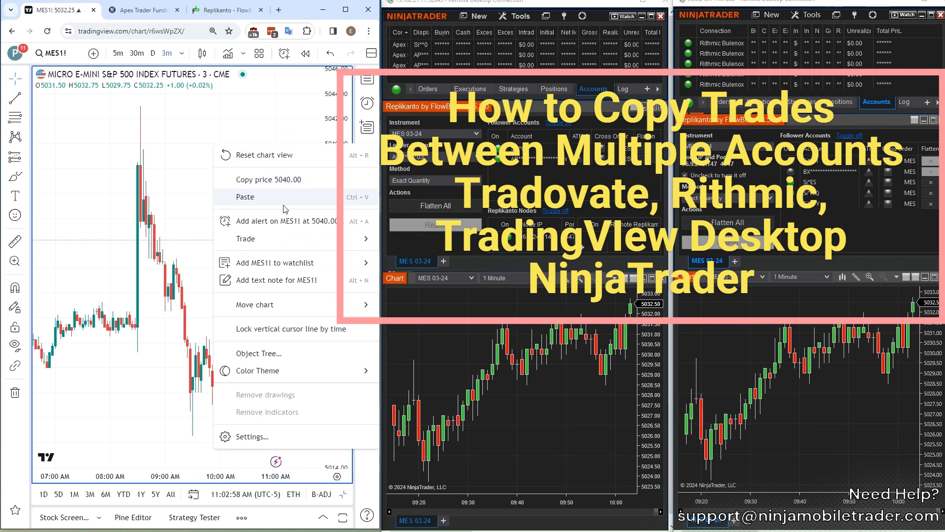
# Place a 1-contract MESH4 sell limit at 5040 from the chart and drag it lower.
pyautogui.click(246, 238)
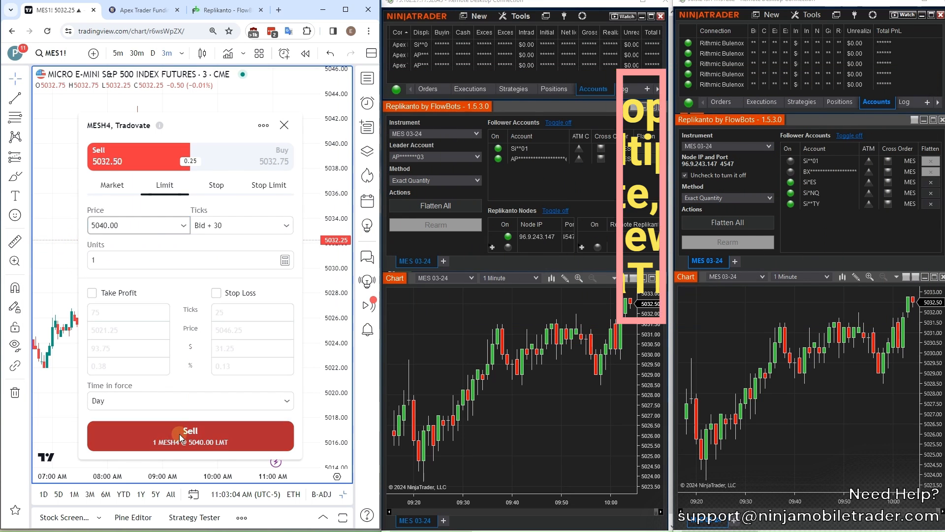
pyautogui.click(189, 437)
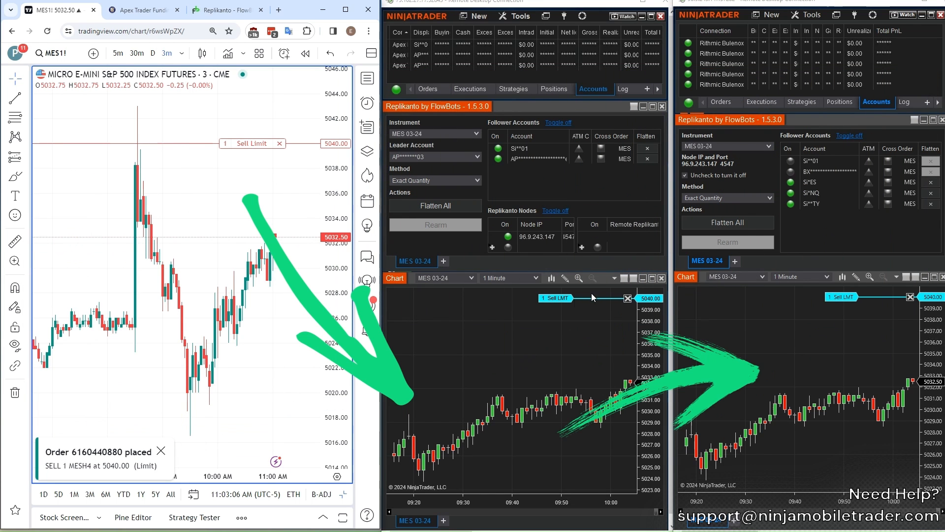
pyautogui.moveTo(252, 143); pyautogui.dragTo(252, 158)
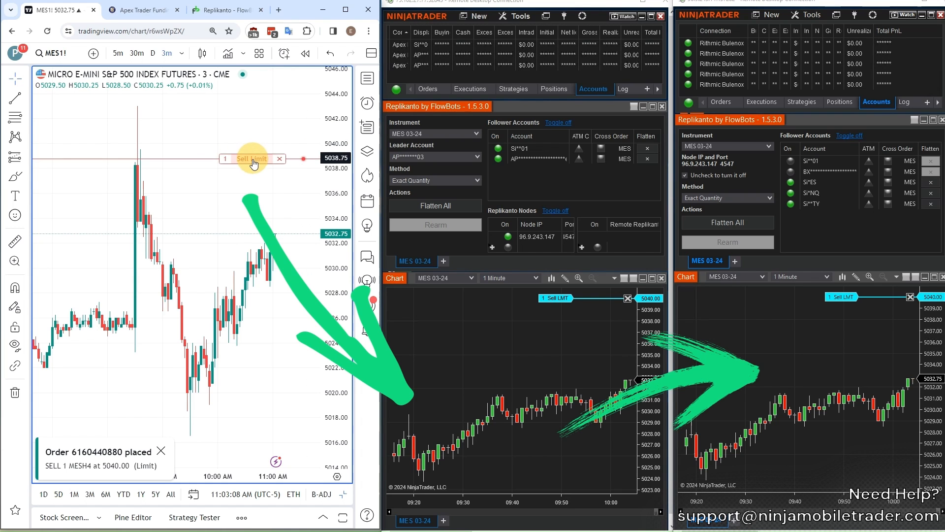
pyautogui.click(251, 158)
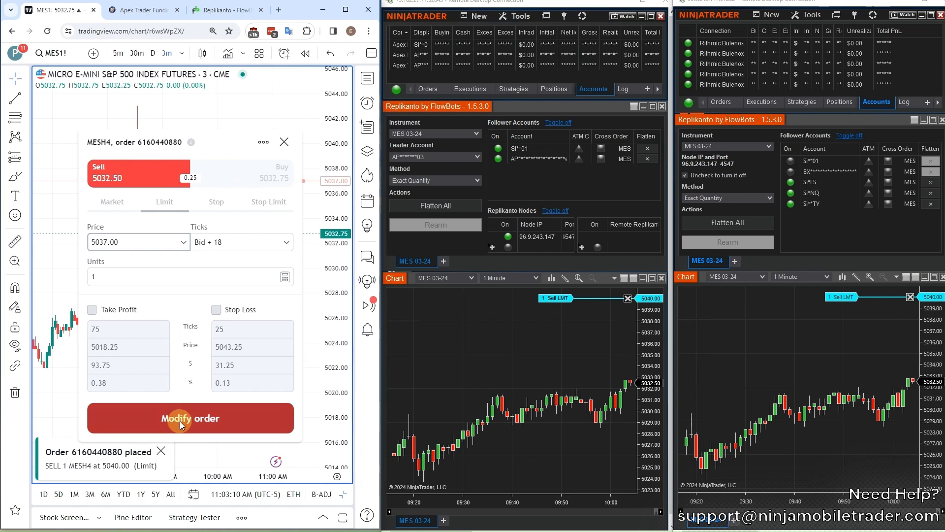
# Confirm the order move to 5037, then reset the sell limit to 5040.50.
pyautogui.click(190, 418)
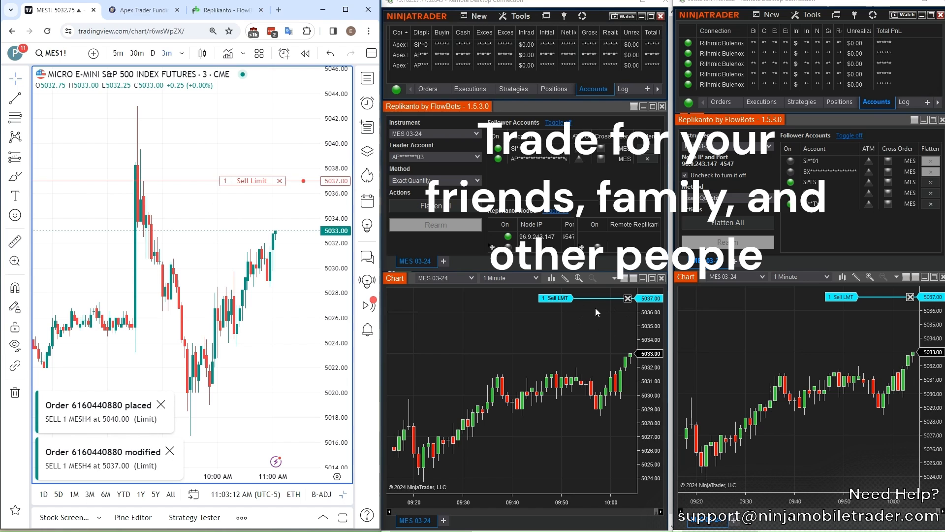
pyautogui.click(470, 89)
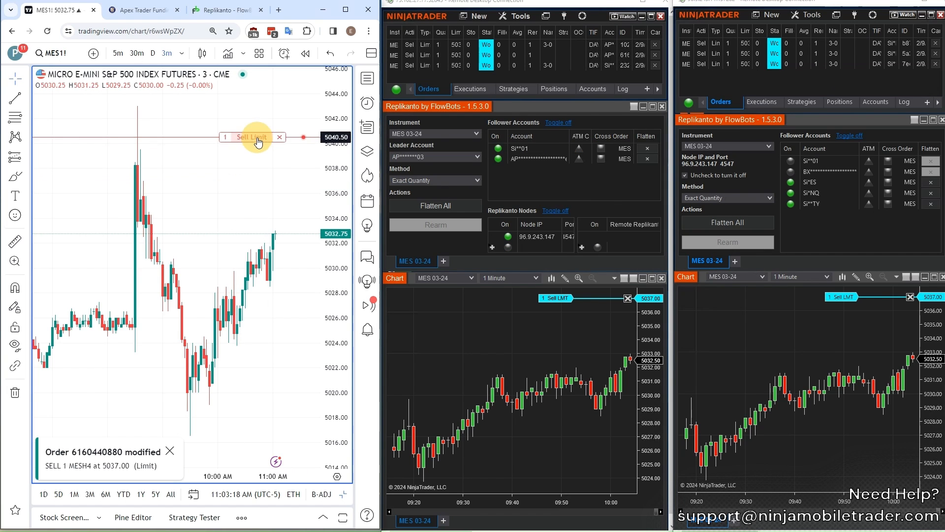
pyautogui.click(247, 136)
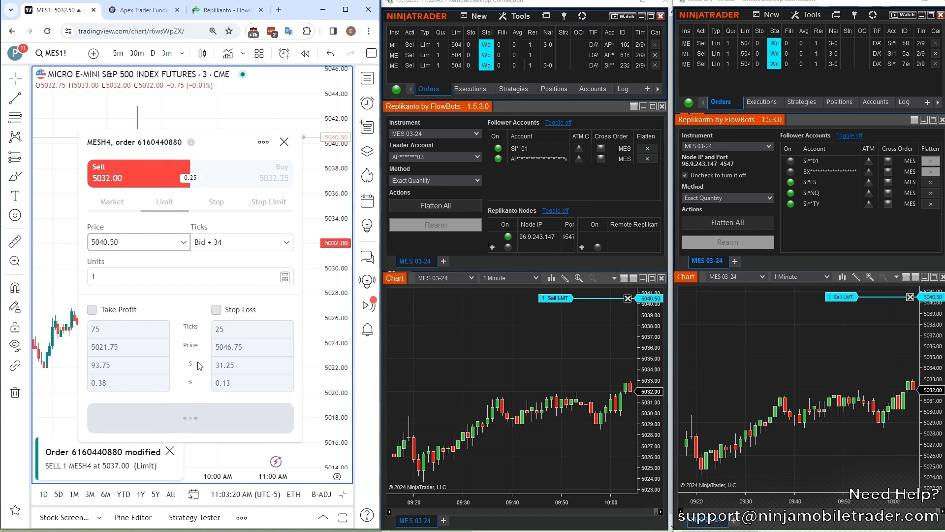
# Confirm the 5040.50 change, then enable take profit and a 10-tick stop loss on the sell ticket.
pyautogui.click(113, 201)
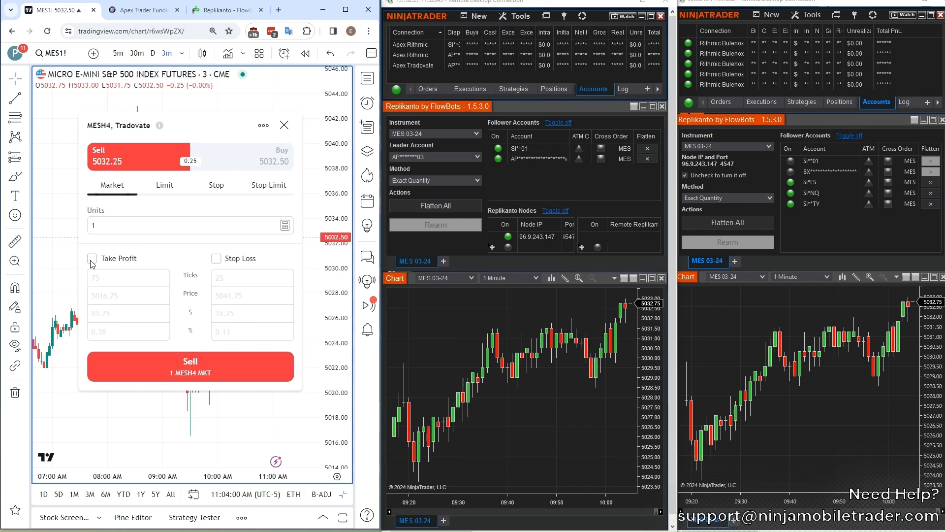
pyautogui.click(92, 258)
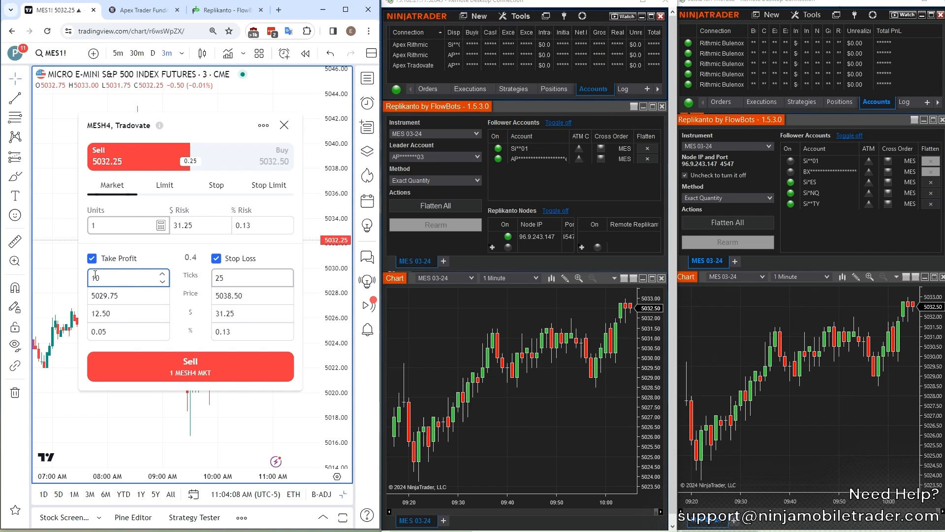
pyautogui.tripleClick(247, 277)
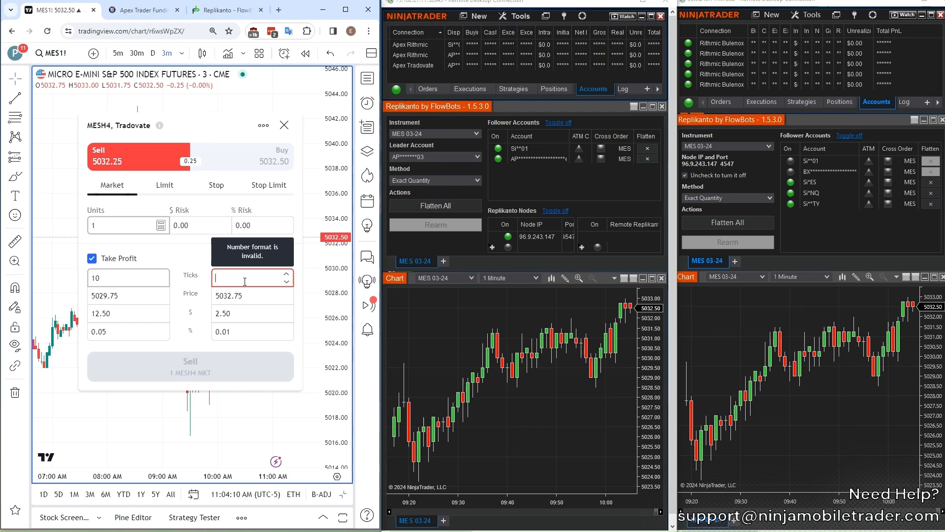
pyautogui.write('10')
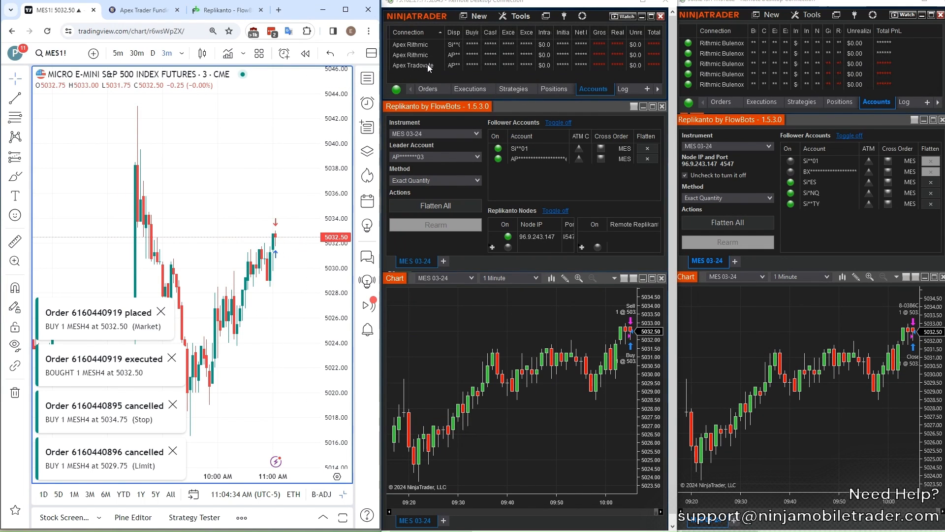
pyautogui.moveTo(248, 163)
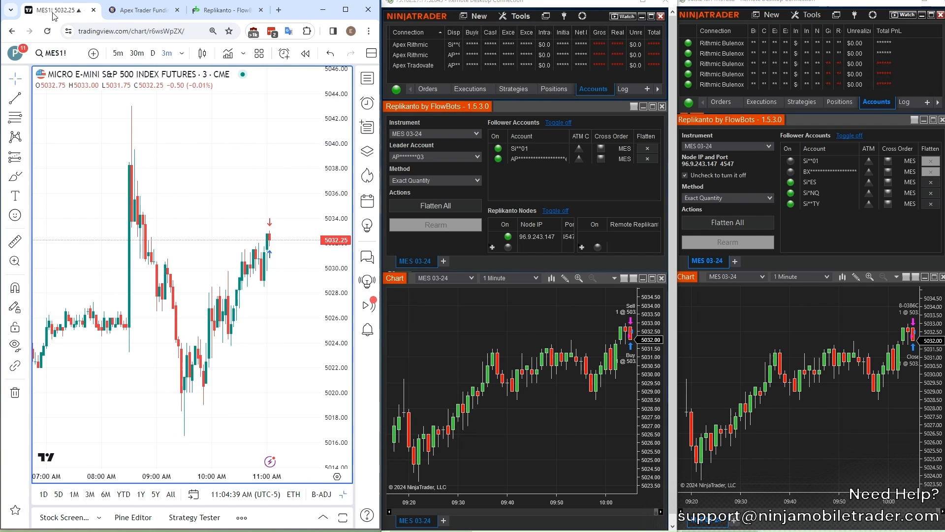
pyautogui.moveTo(54, 10)
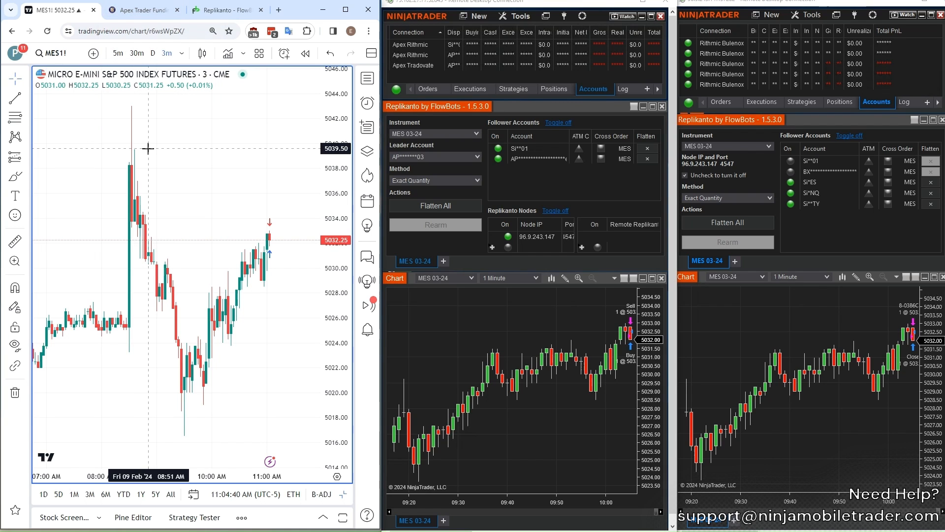
pyautogui.moveTo(146, 124)
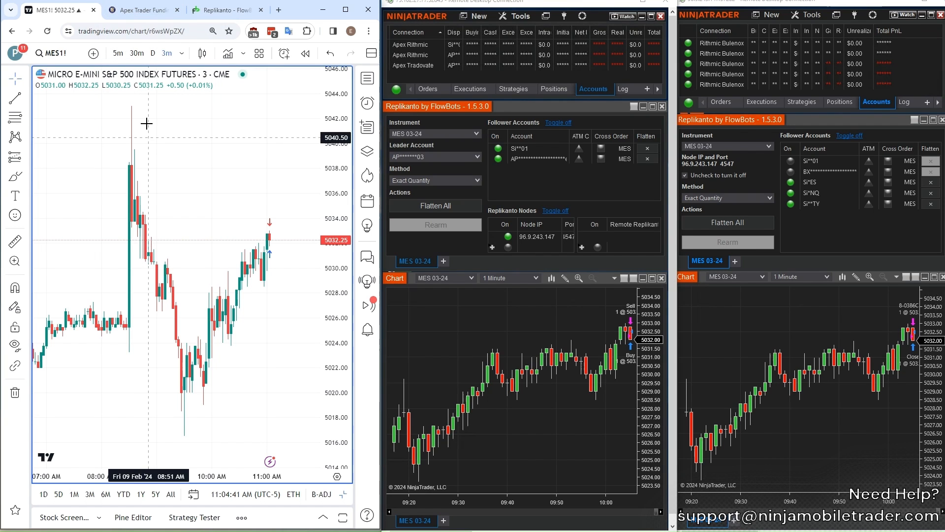
pyautogui.moveTo(155, 20)
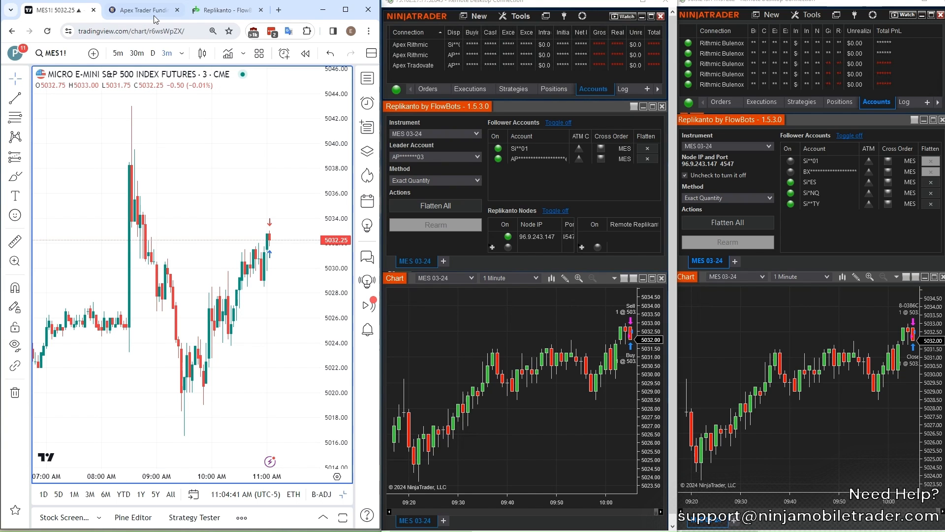
# Browse the Apex Trader Funding Rithmic/NinjaTrader plans from 25K to 250K.
pyautogui.click(139, 10)
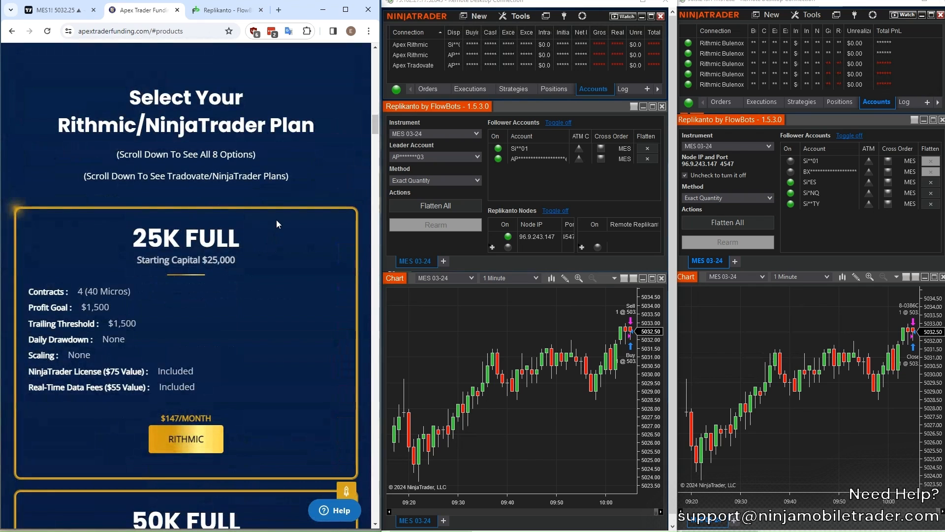
pyautogui.scroll(-3)
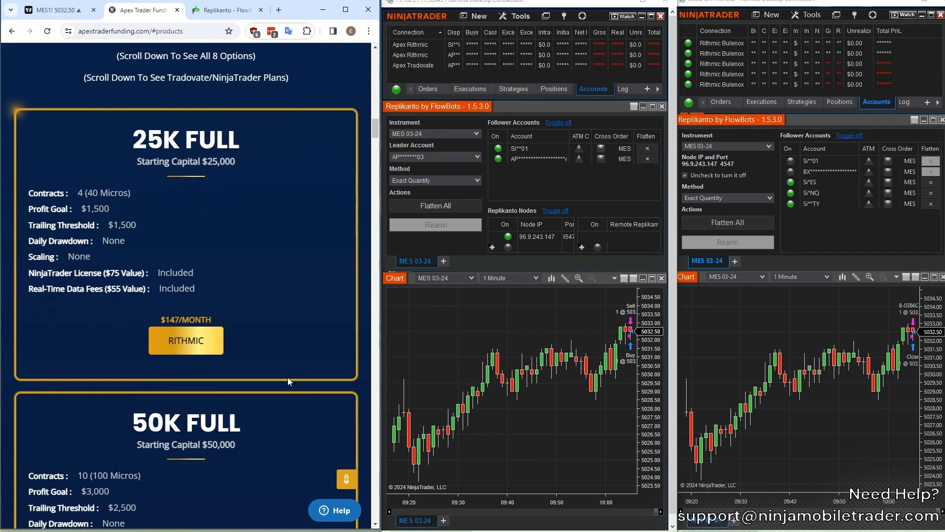
pyautogui.scroll(-3)
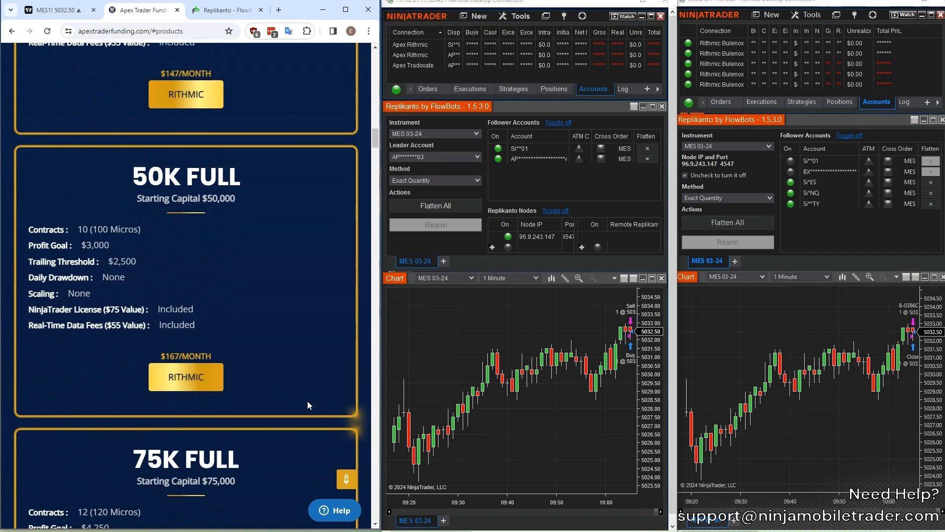
pyautogui.scroll(-3)
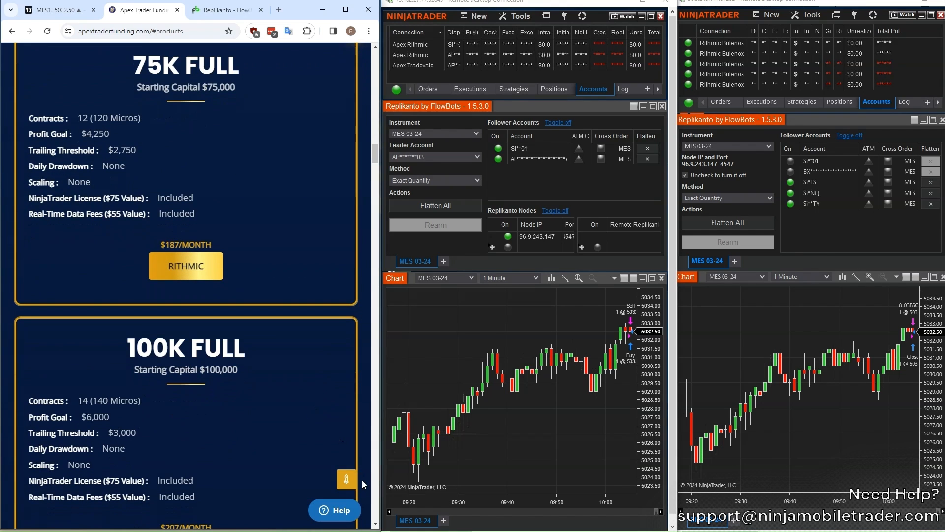
pyautogui.scroll(3)
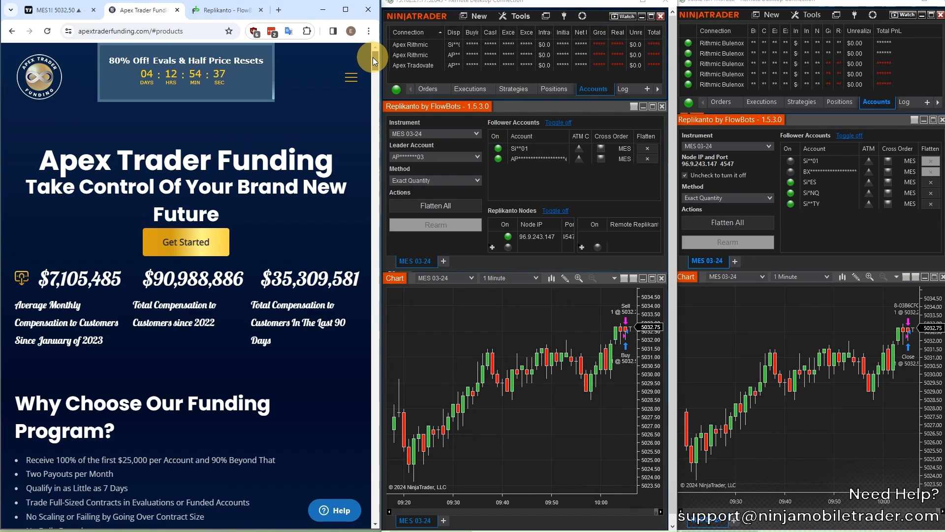
pyautogui.scroll(-3)
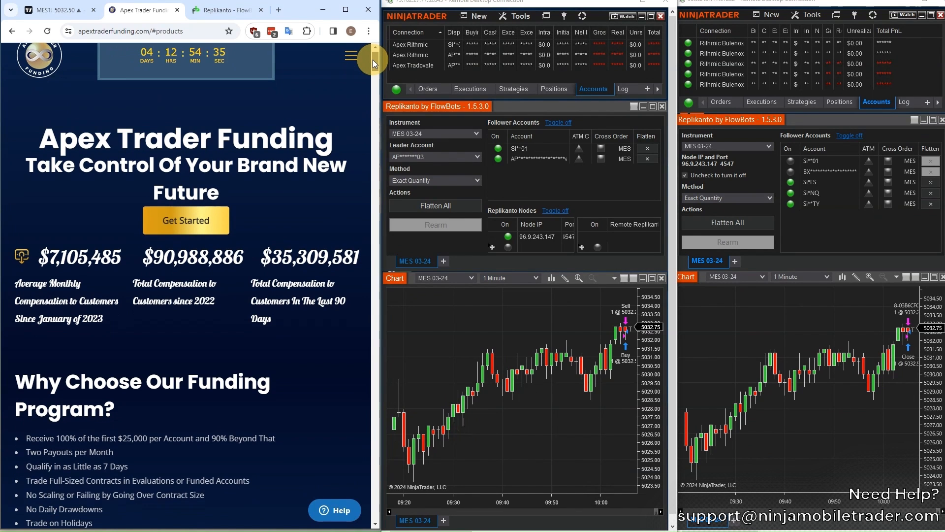
pyautogui.scroll(-3)
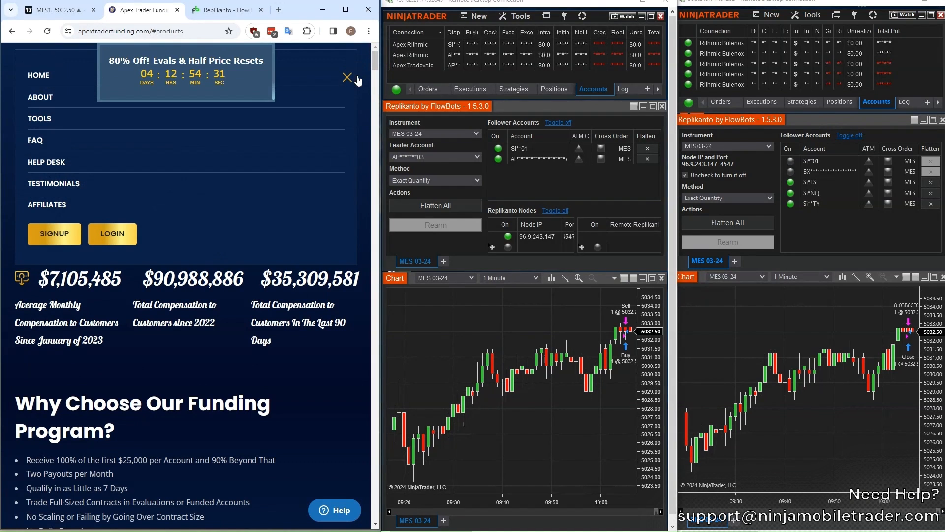
# Close the site menu and scroll down to the Tradovate plans with 50K FULL at $187/month.
pyautogui.click(347, 77)
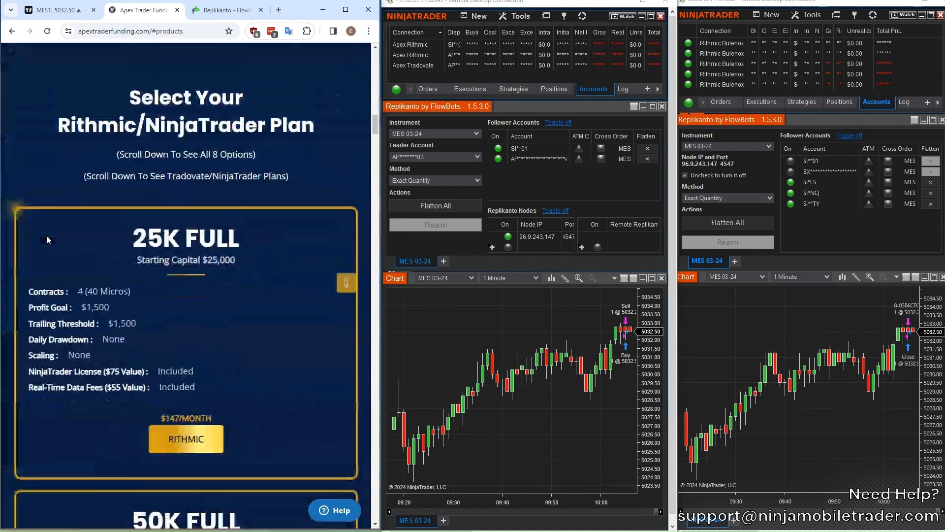
pyautogui.scroll(-3)
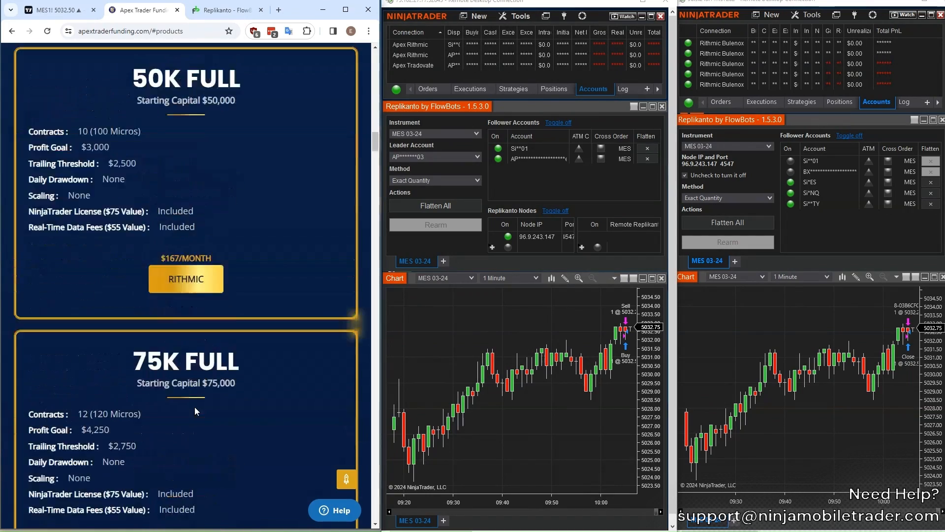
pyautogui.scroll(-3)
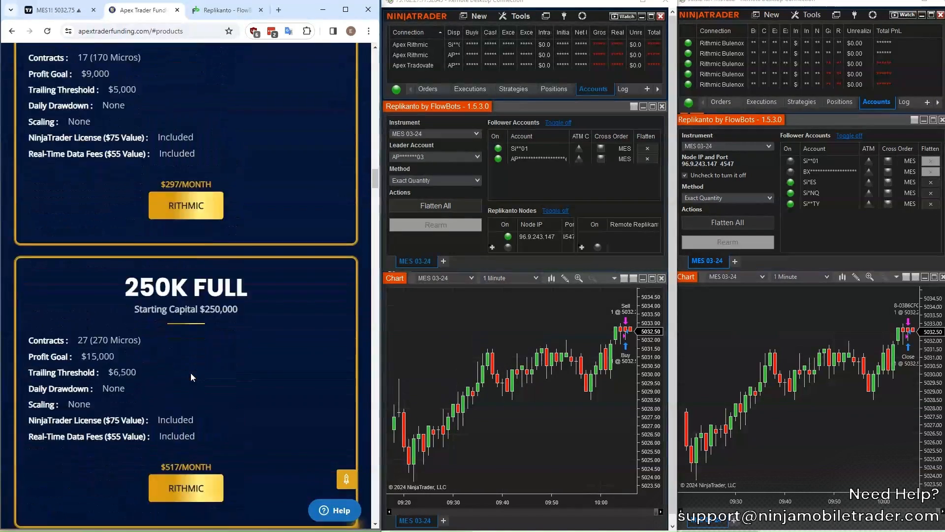
pyautogui.scroll(-3)
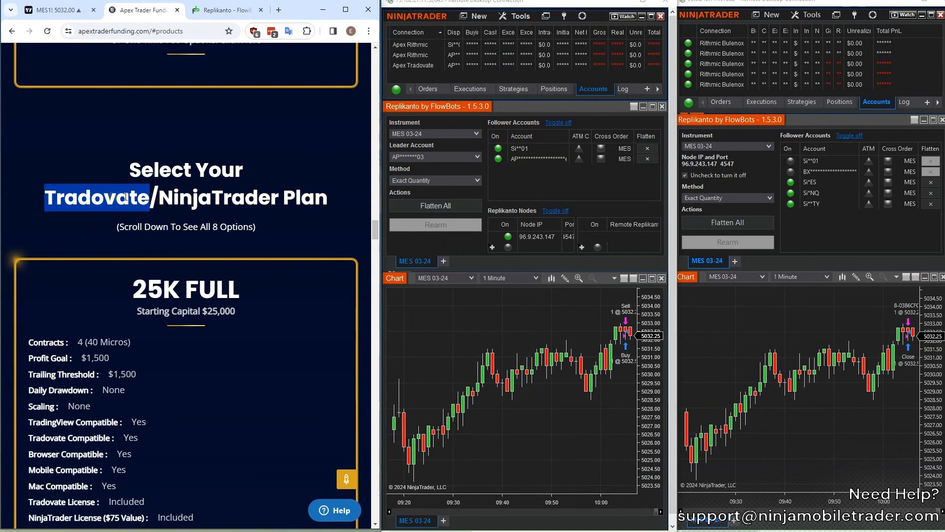
pyautogui.scroll(-3)
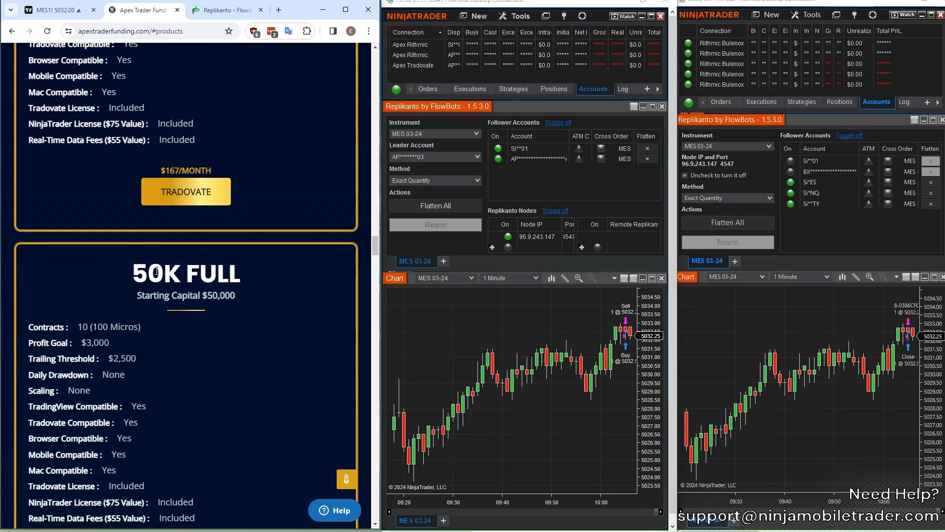
pyautogui.scroll(-3)
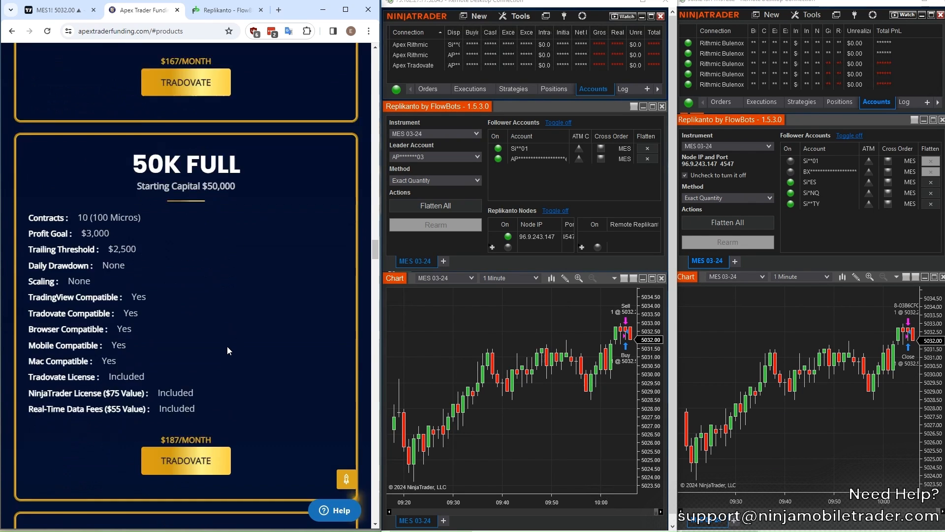
# Start signing up for the 50K Tradovate plan with coupon VENOW, discounting it to $37.40 monthly.
pyautogui.click(186, 460)
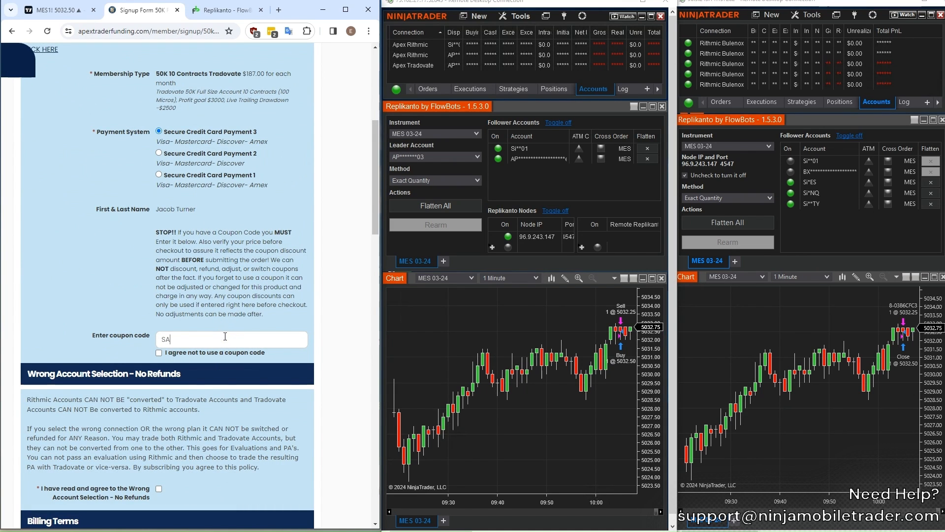
pyautogui.write('VENOW')
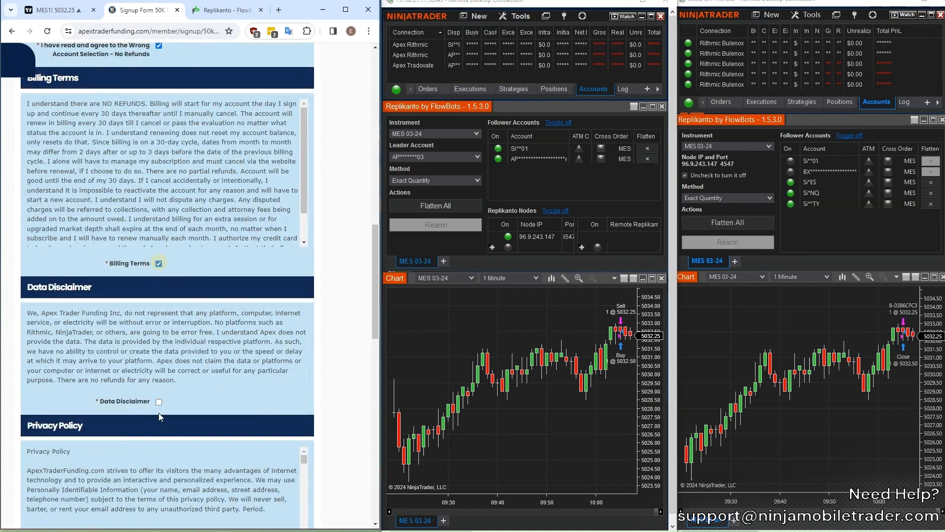
pyautogui.scroll(-3)
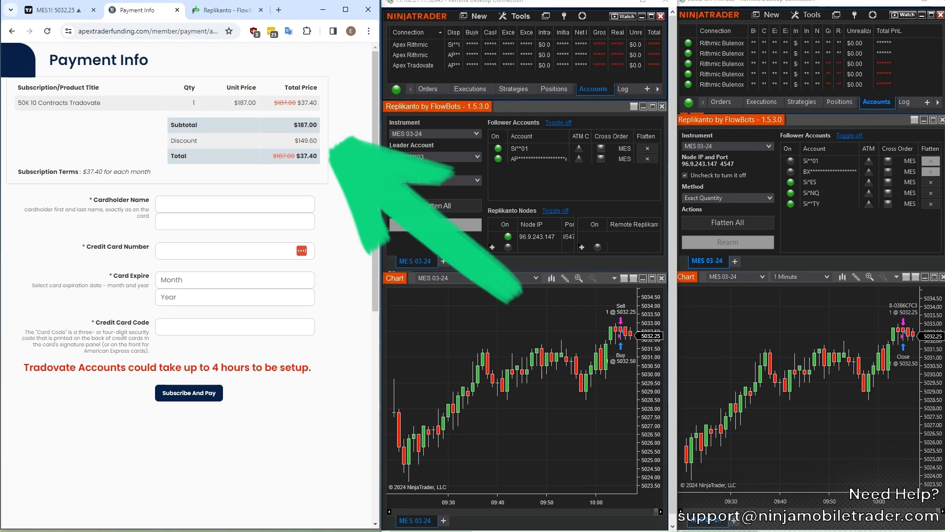
pyautogui.moveTo(264, 109)
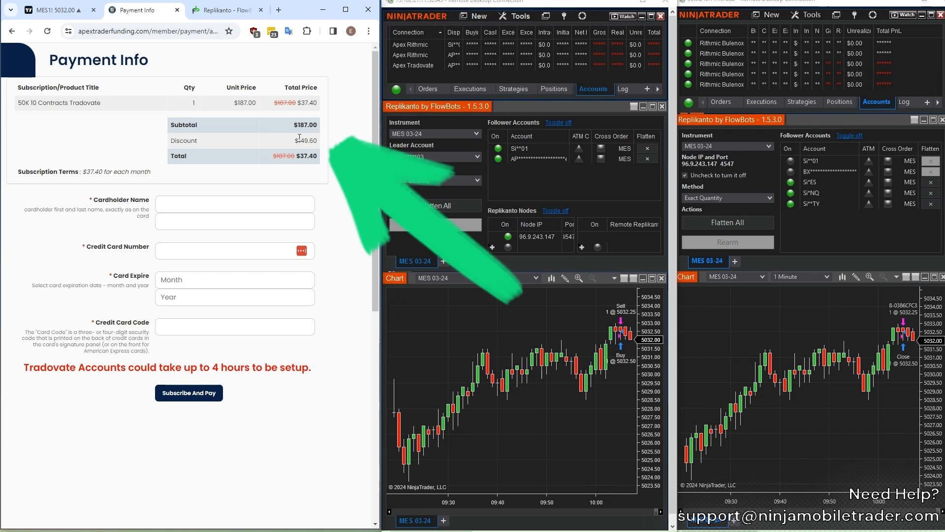
pyautogui.moveTo(299, 141)
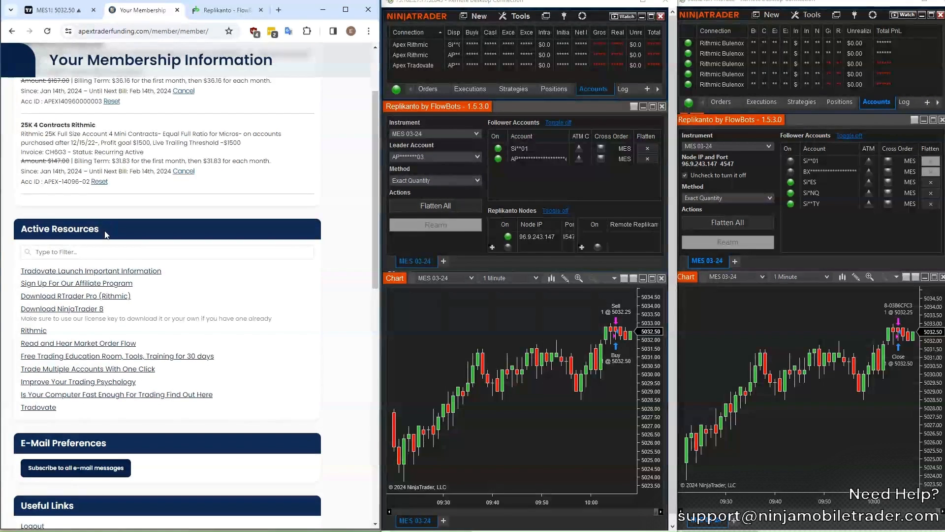
# Scroll up the membership page before opening tradovate.com in a new tab.
pyautogui.scroll(3)
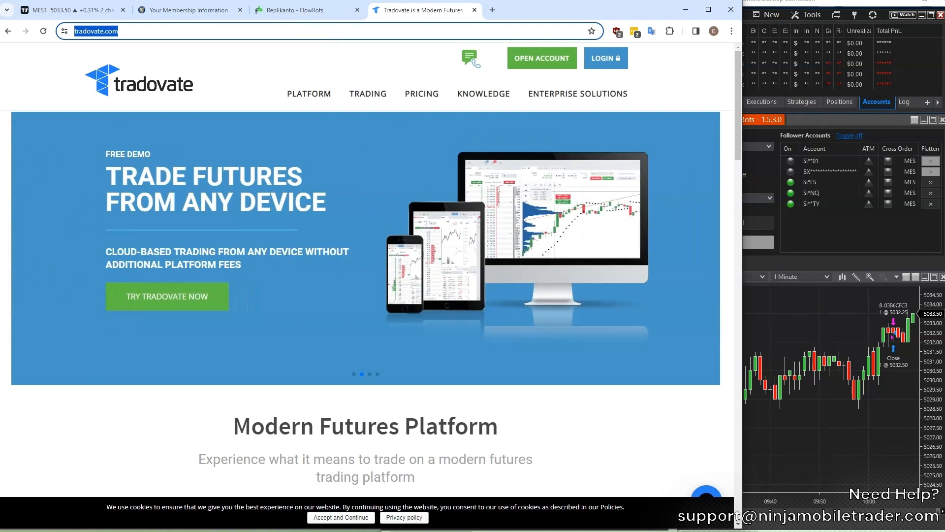
# Log in to Tradovate with the Apex credentials and launch Simulation mode.
pyautogui.click(606, 58)
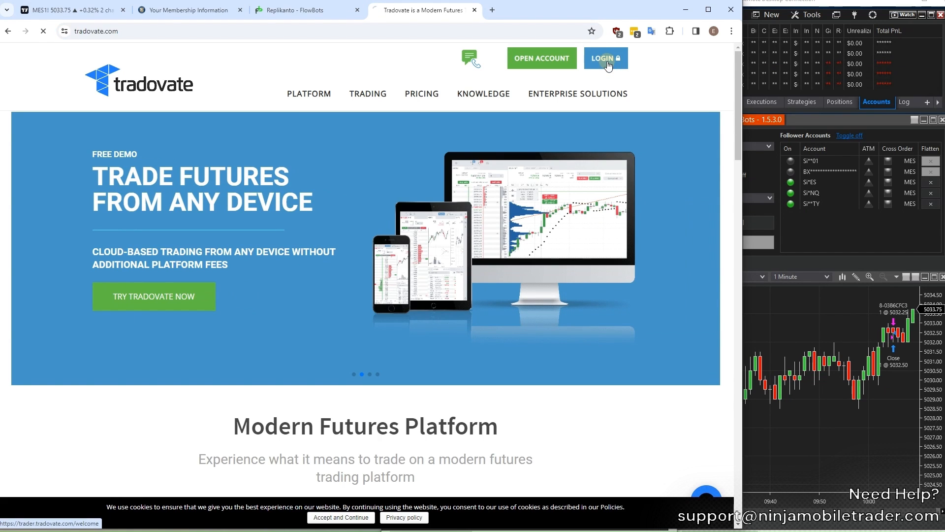
pyautogui.click(606, 58)
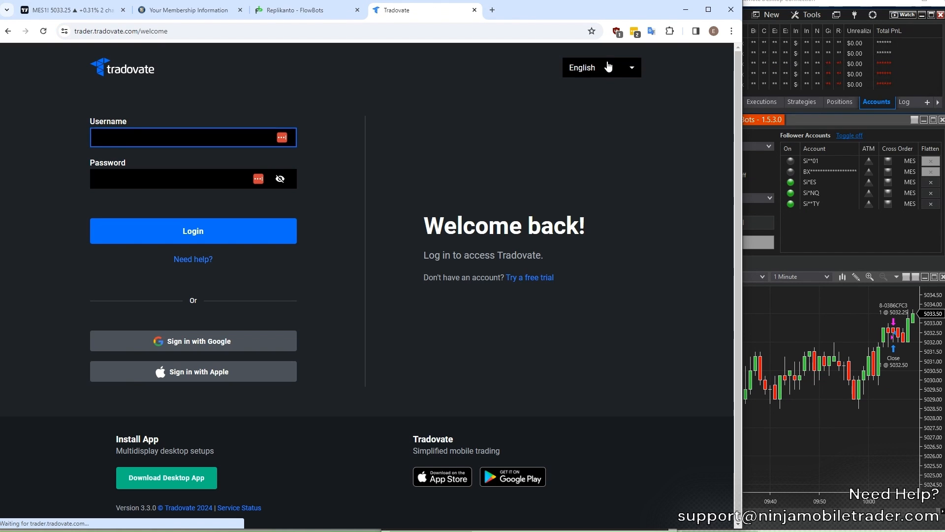
pyautogui.click(181, 10)
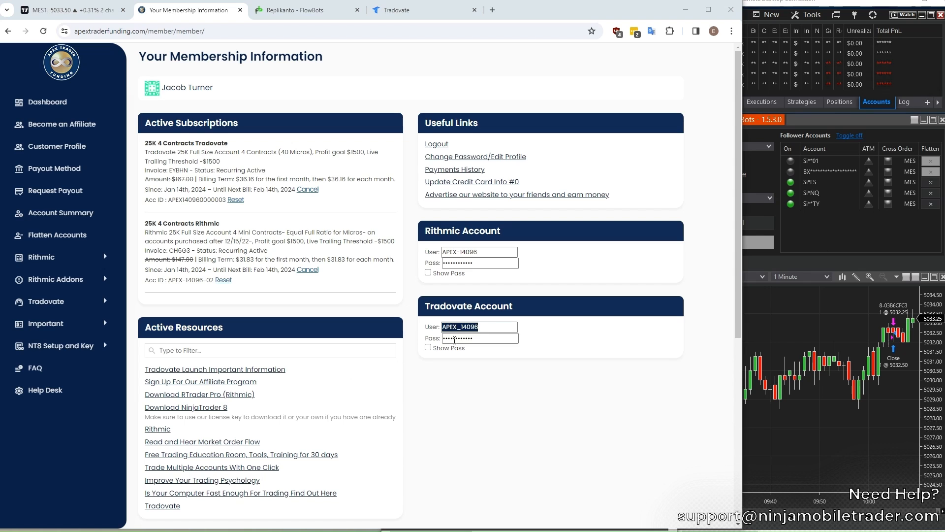
pyautogui.click(410, 9)
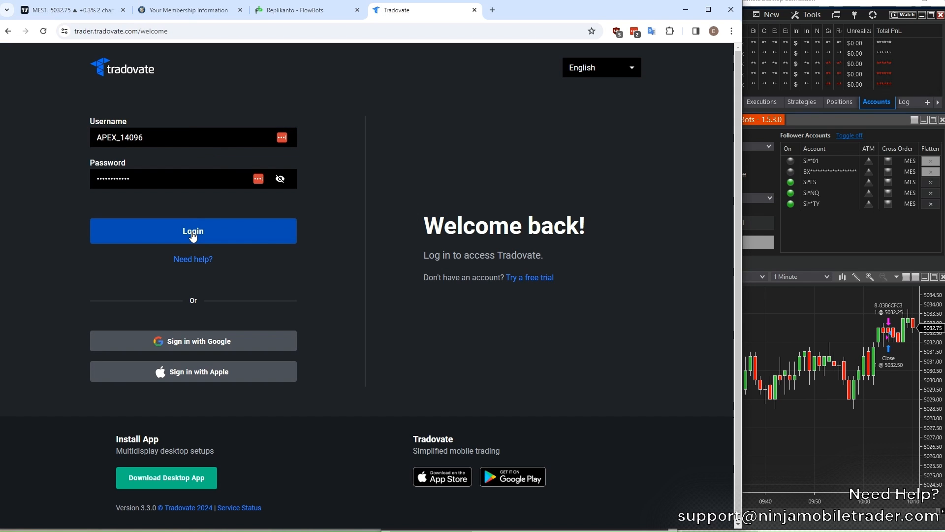
pyautogui.click(193, 230)
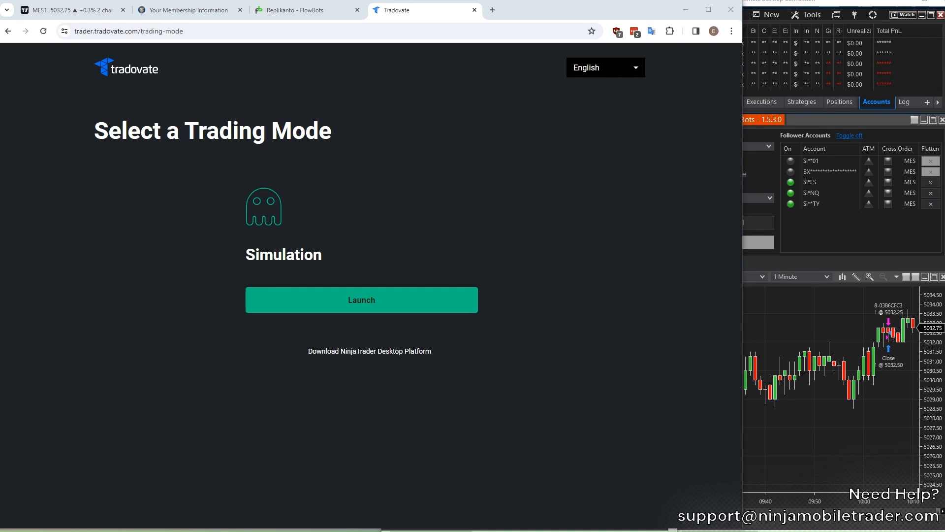
pyautogui.moveTo(501, 346)
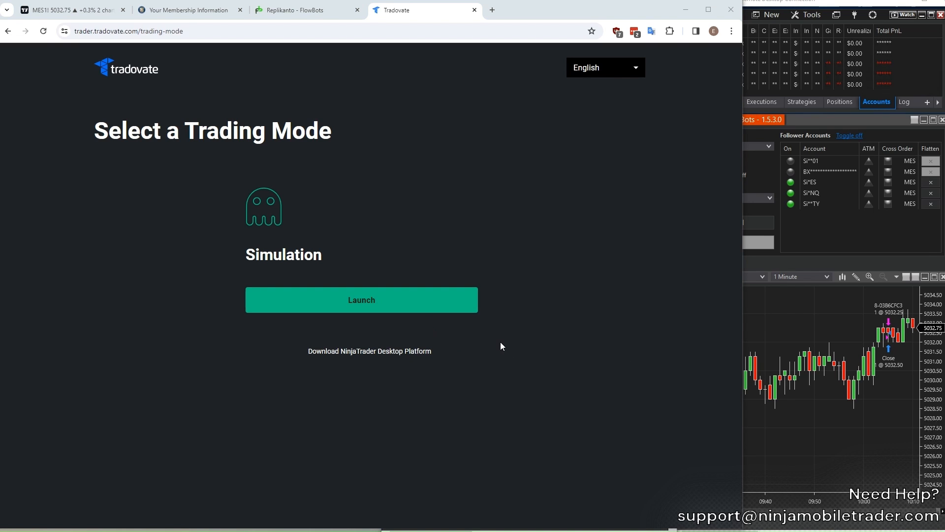
pyautogui.moveTo(161, 168)
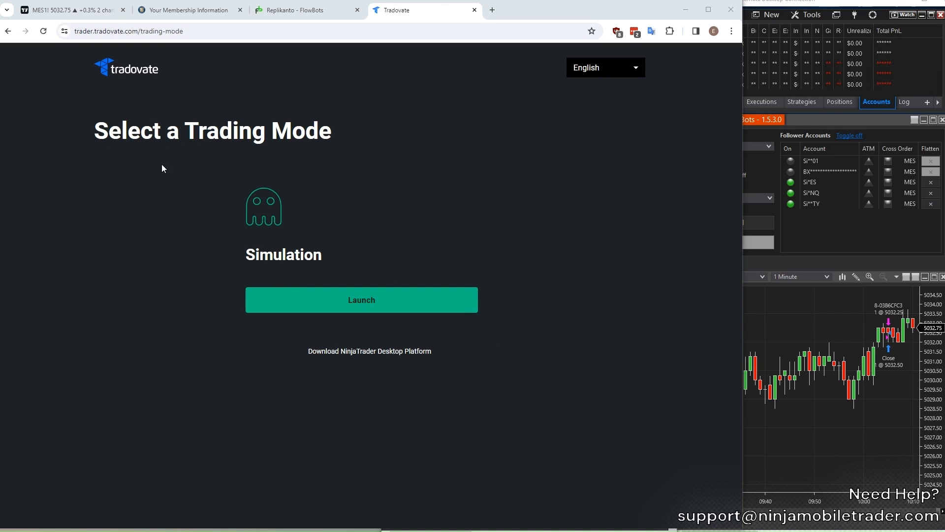
pyautogui.click(361, 300)
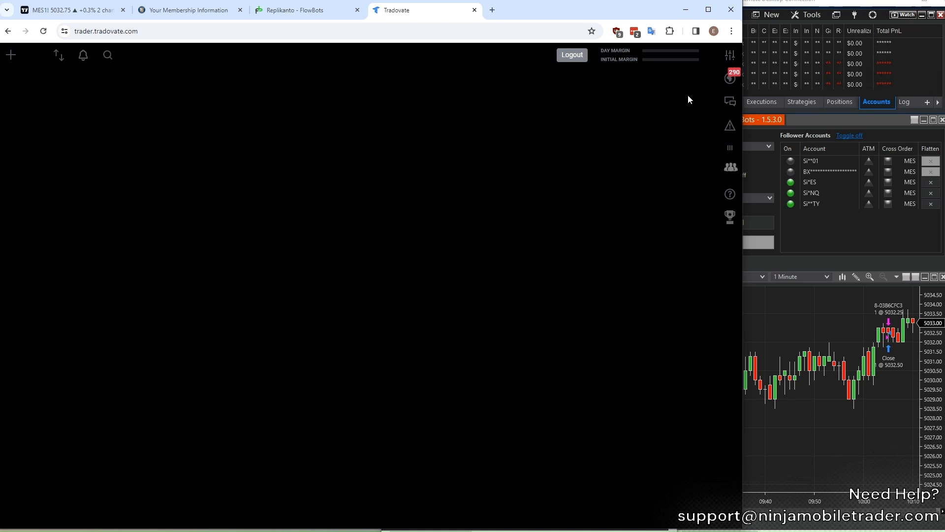
# Check in Settings > Add-Ons that the TradingView add-on is activated.
pyautogui.click(730, 54)
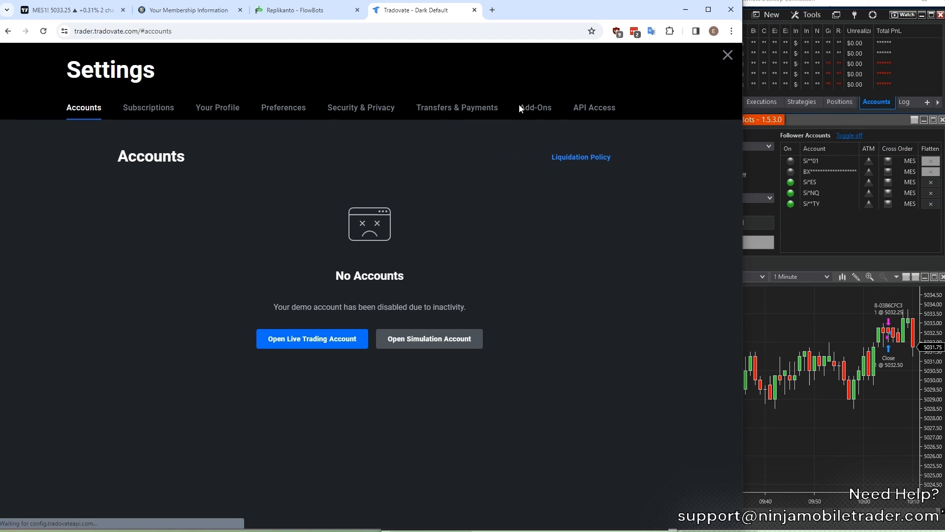
pyautogui.click(535, 107)
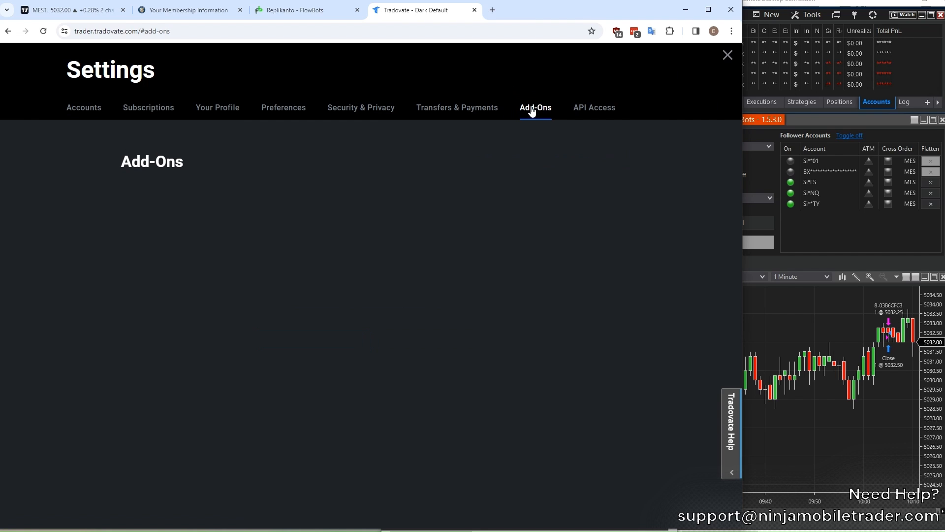
pyautogui.click(533, 107)
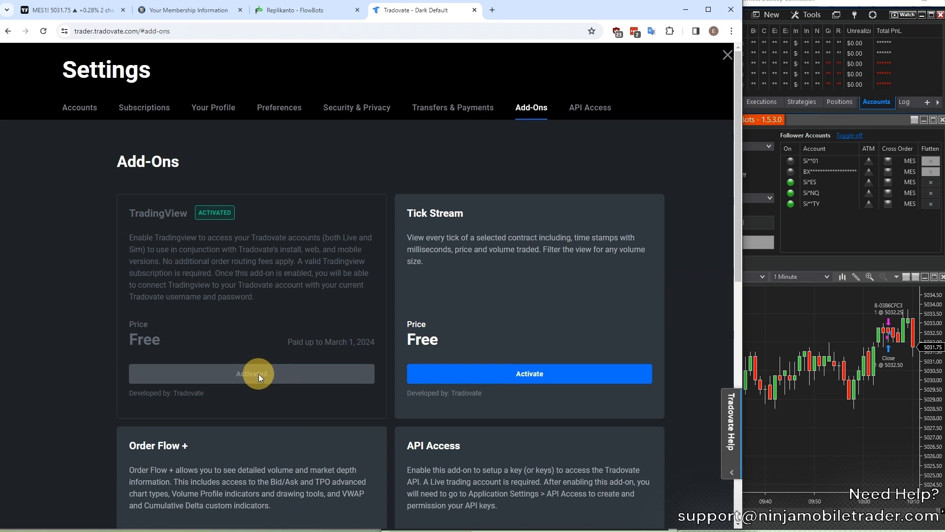
pyautogui.moveTo(289, 303)
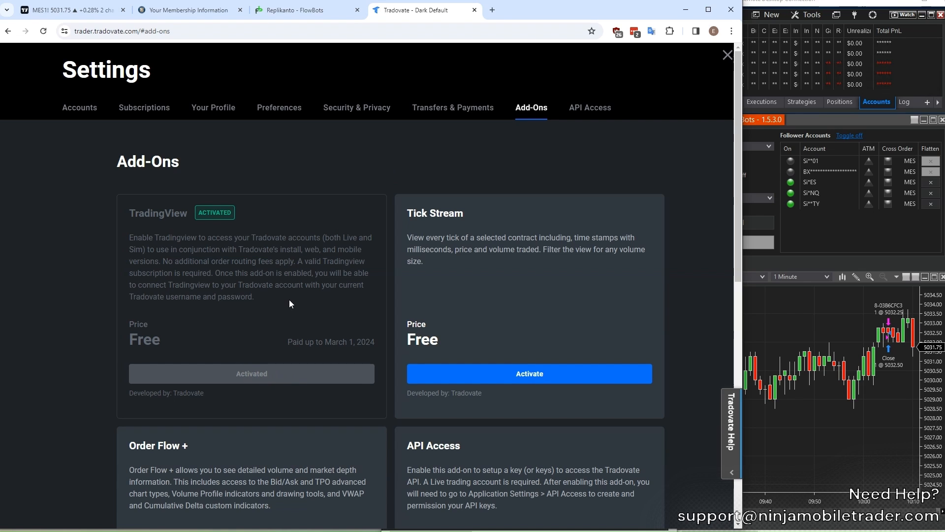
pyautogui.moveTo(90, 7)
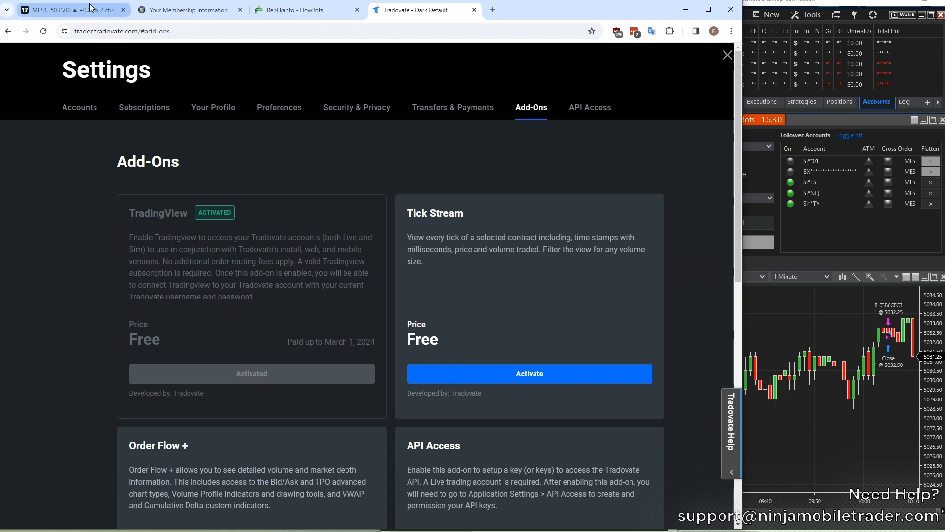
pyautogui.moveTo(69, 10)
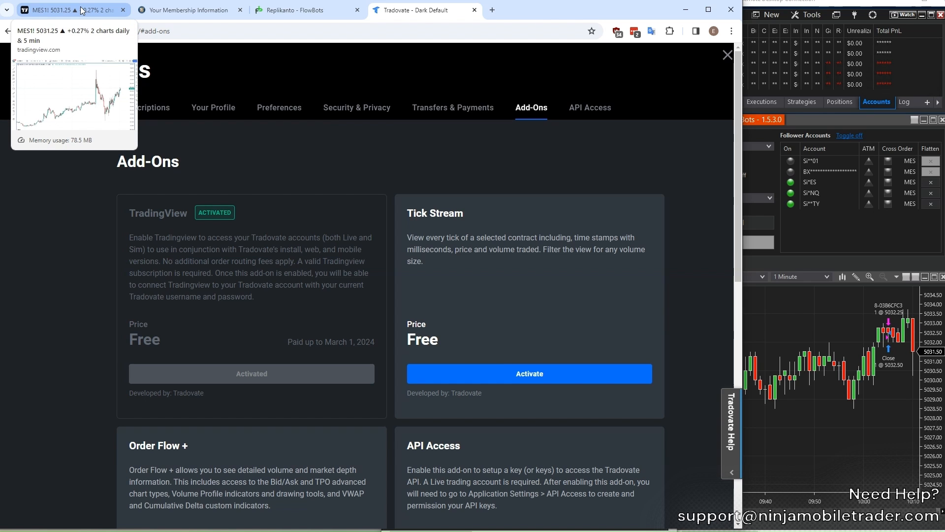
# Connect TradingView's trading panel to the Tradovate account showing a 24,959.69 balance.
pyautogui.click(66, 10)
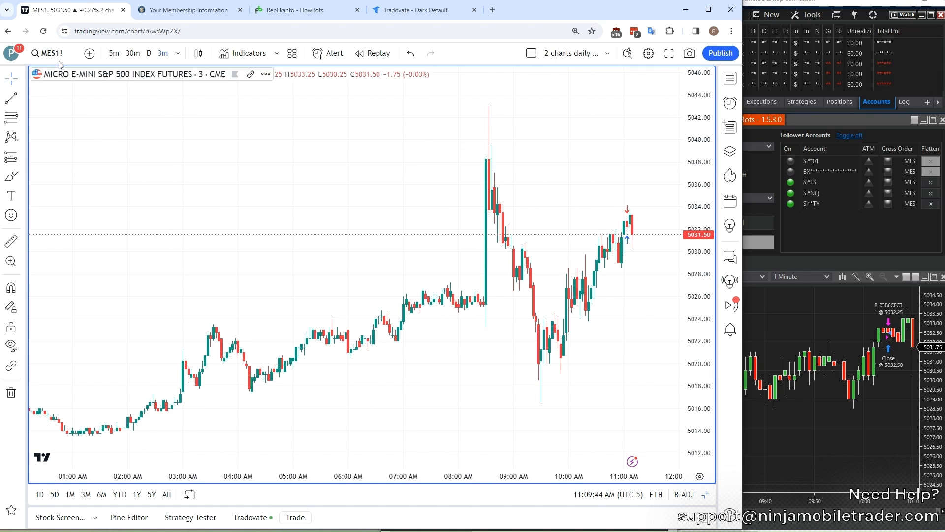
pyautogui.moveTo(174, 139)
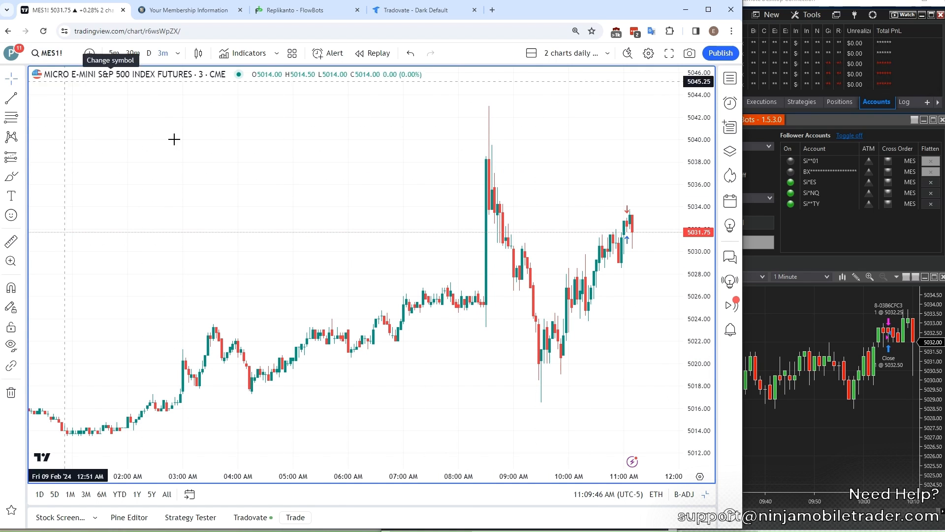
pyautogui.moveTo(588, 208)
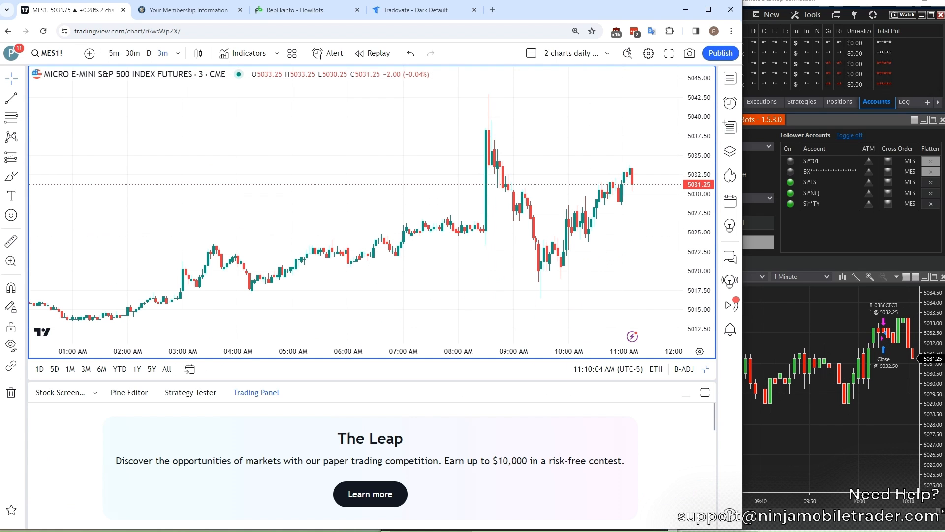
pyautogui.scroll(-3)
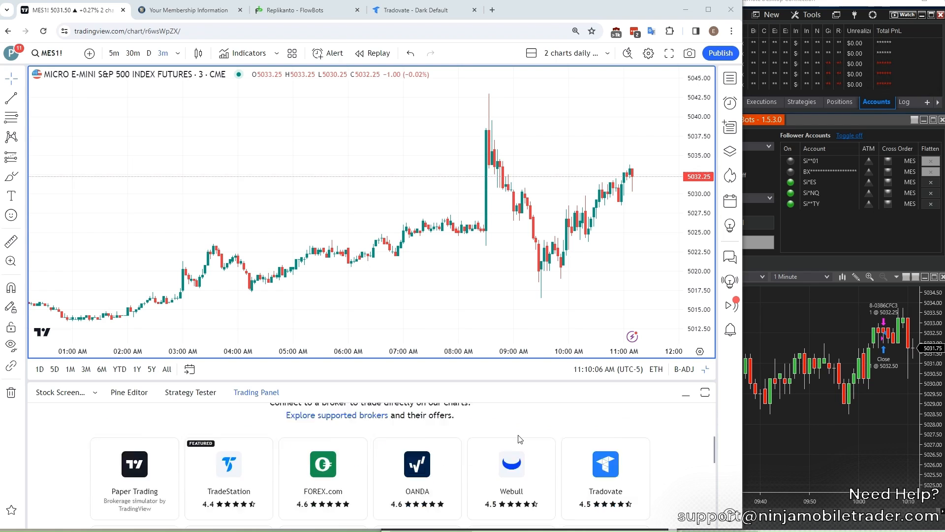
pyautogui.scroll(-3)
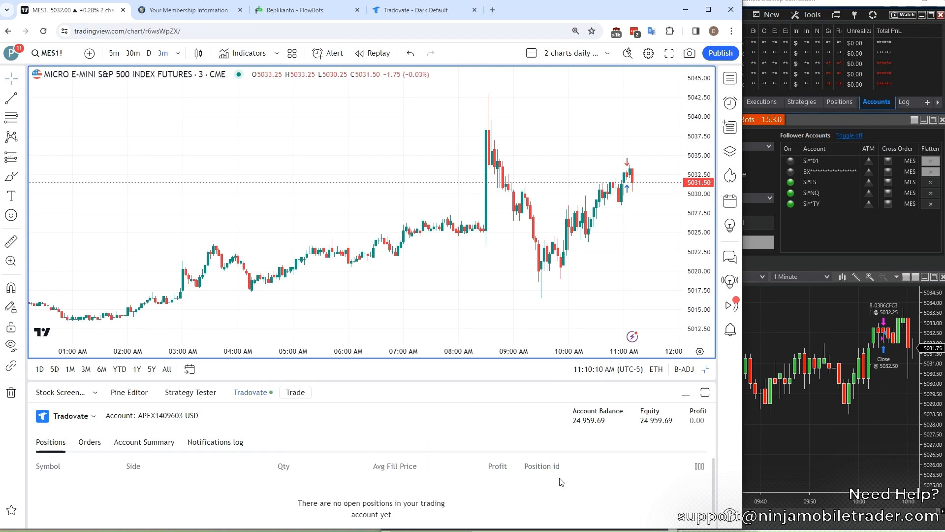
pyautogui.moveTo(423, 435)
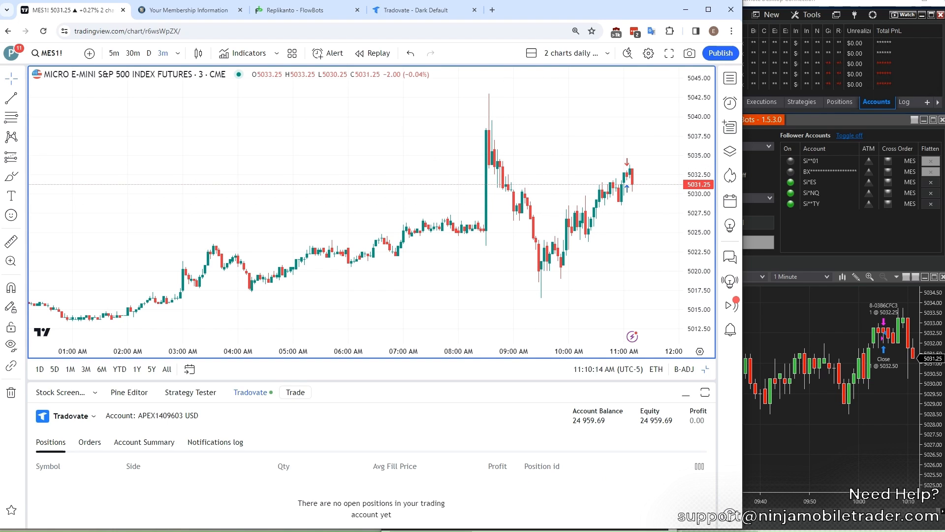
# Show the Replikanto License Type choices on the FlowBots product page.
pyautogui.click(307, 10)
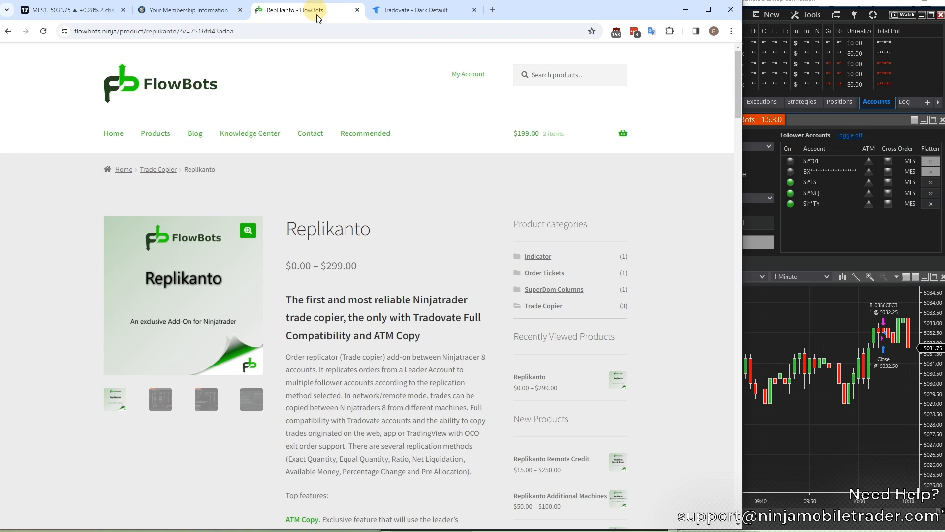
pyautogui.moveTo(384, 76)
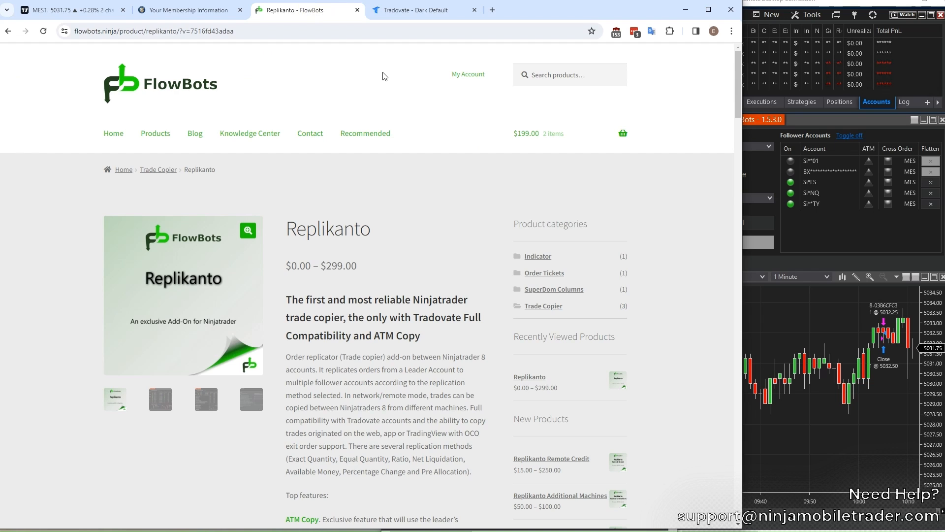
pyautogui.moveTo(456, 200)
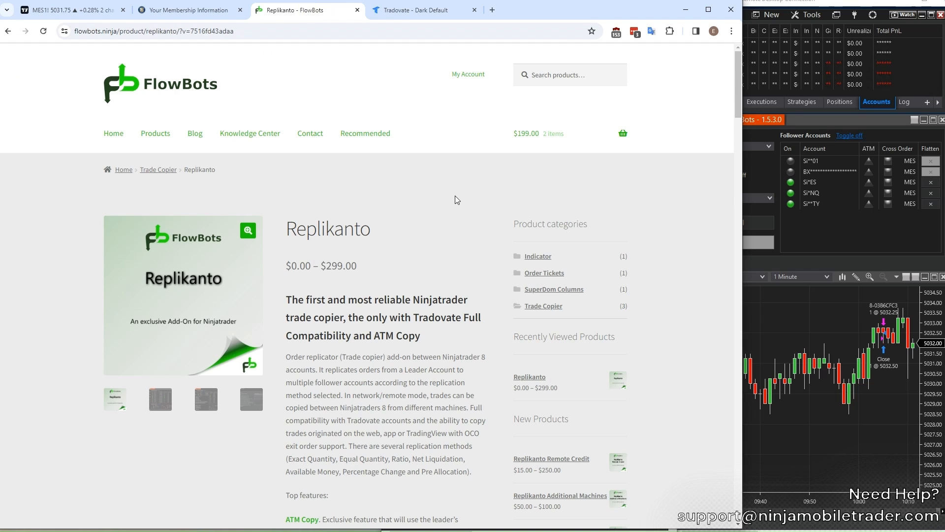
pyautogui.moveTo(380, 234)
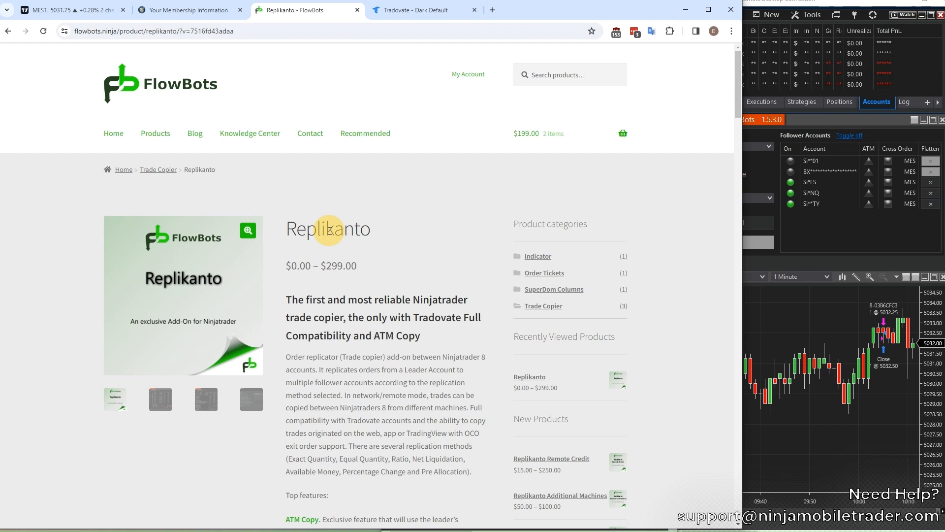
pyautogui.moveTo(421, 366)
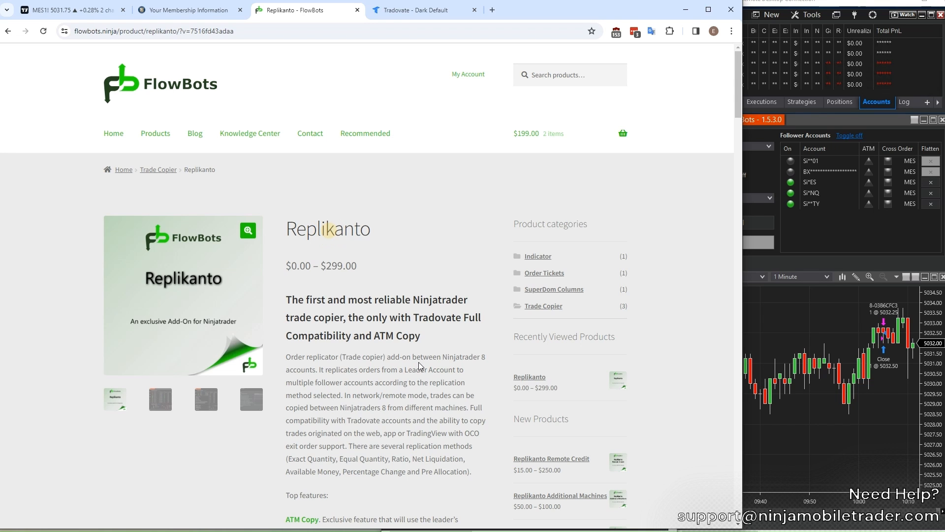
pyautogui.scroll(-3)
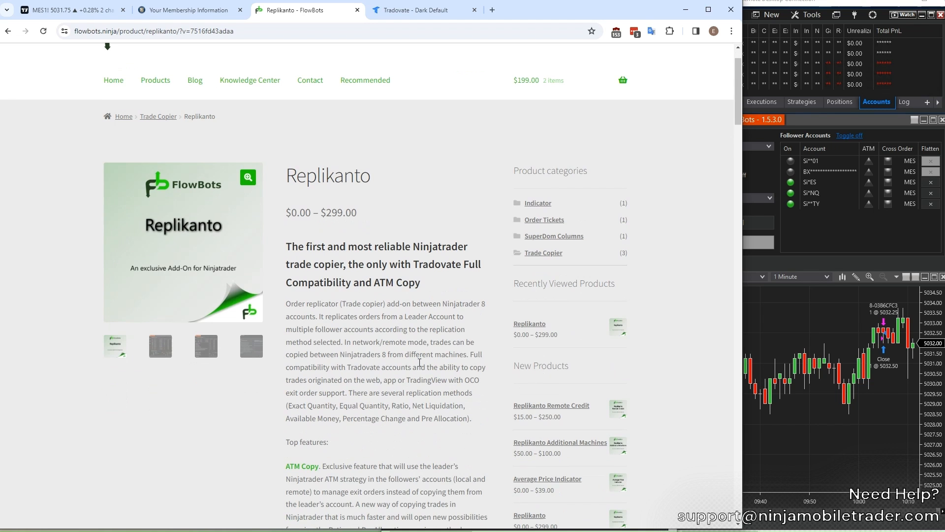
pyautogui.scroll(-3)
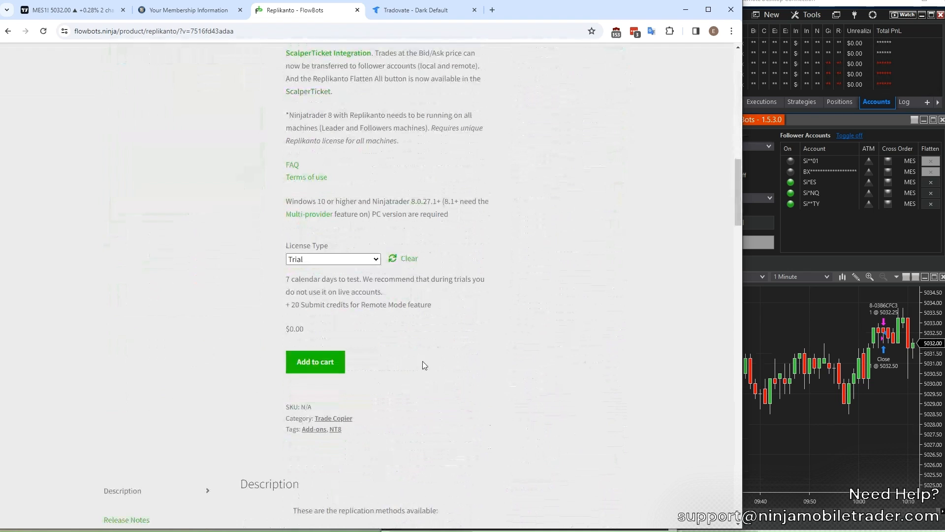
pyautogui.click(332, 259)
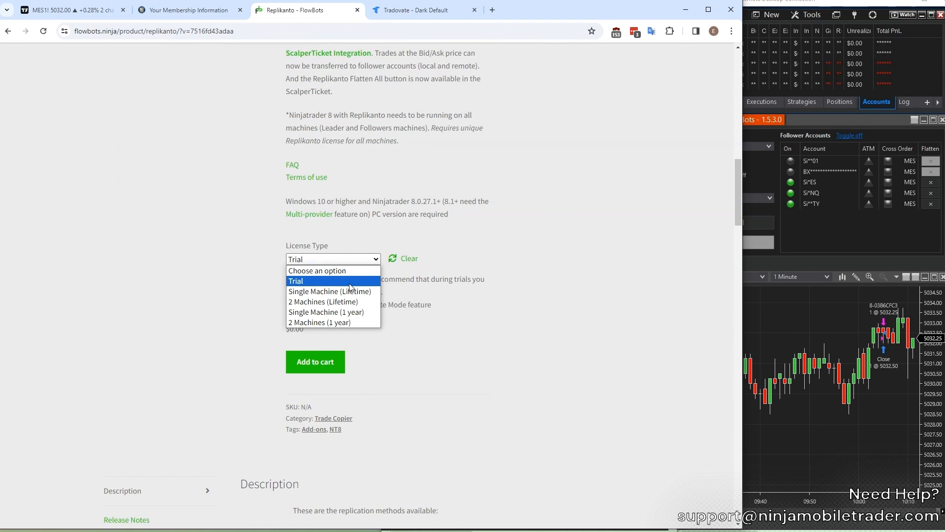
# Add Single Machine (Lifetime) with coupon ninjamobiletrader20 and proceed to checkout at $159.20.
pyautogui.click(330, 291)
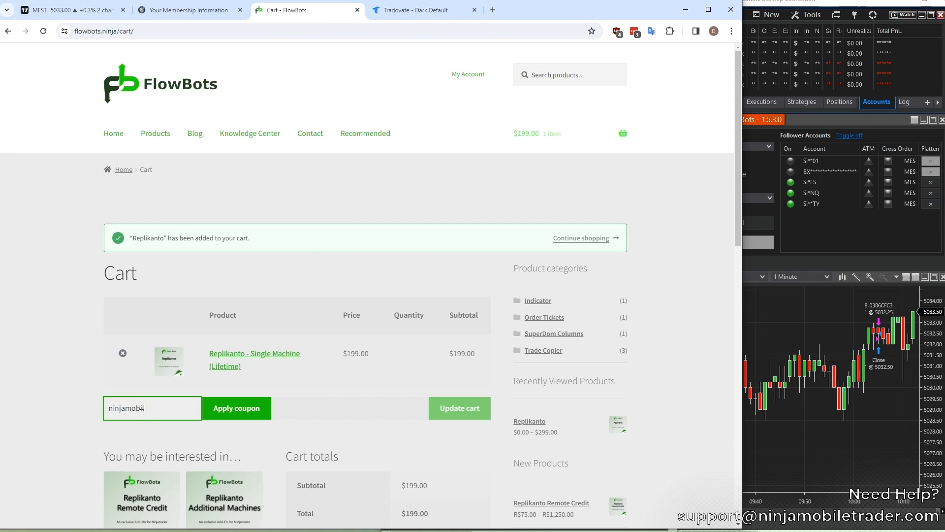
pyautogui.write('etrader20')
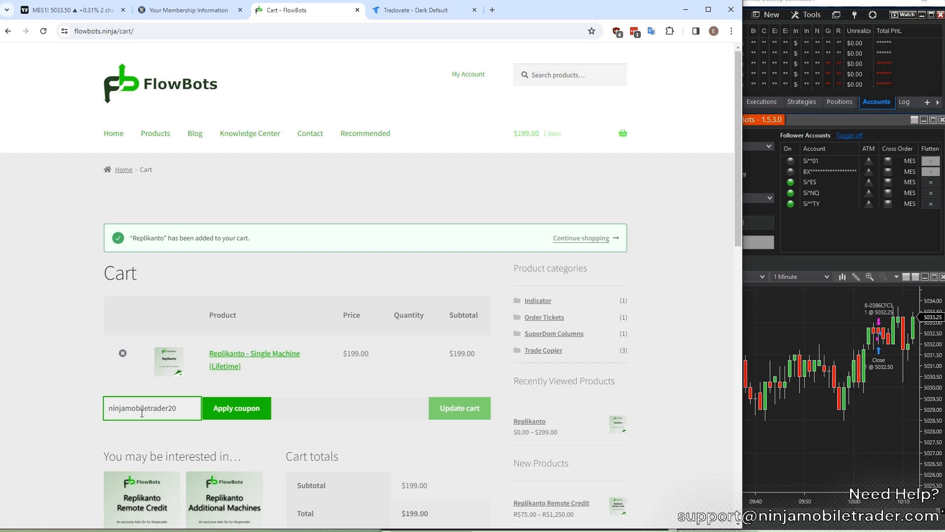
pyautogui.click(235, 407)
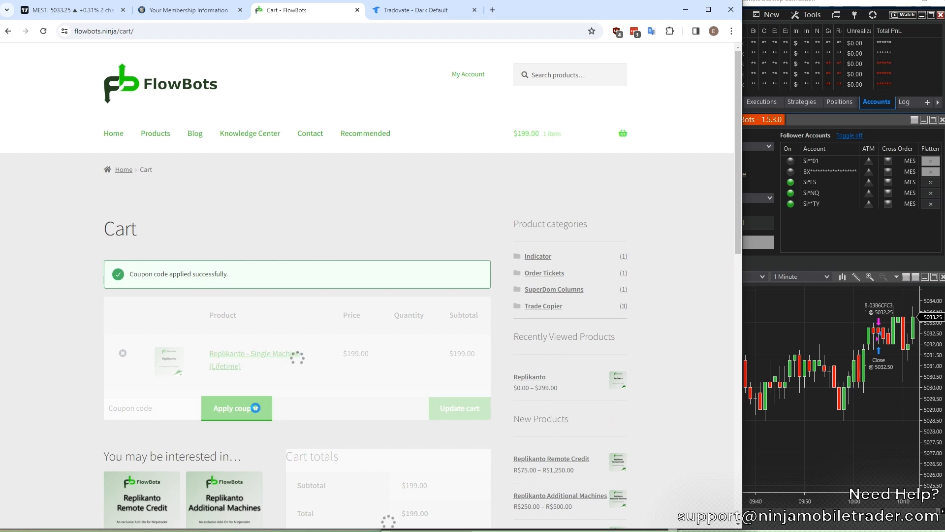
pyautogui.scroll(-3)
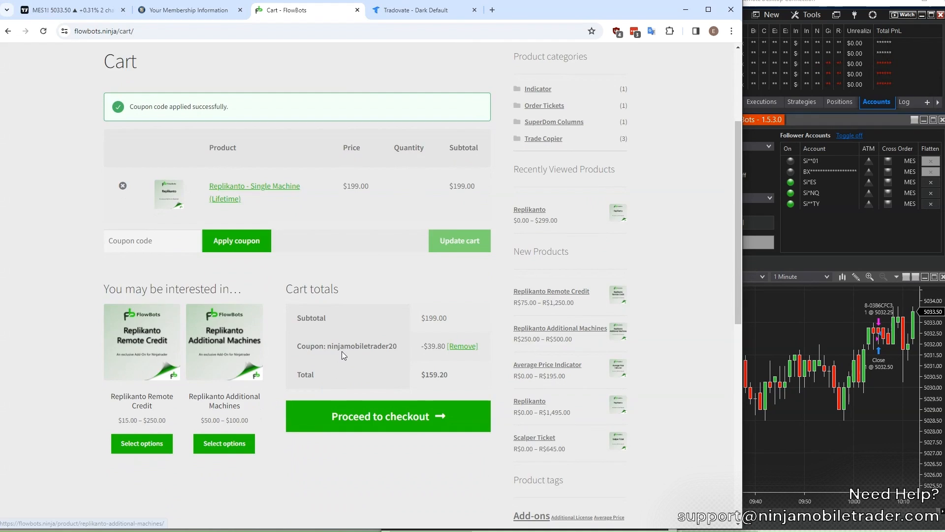
pyautogui.click(387, 416)
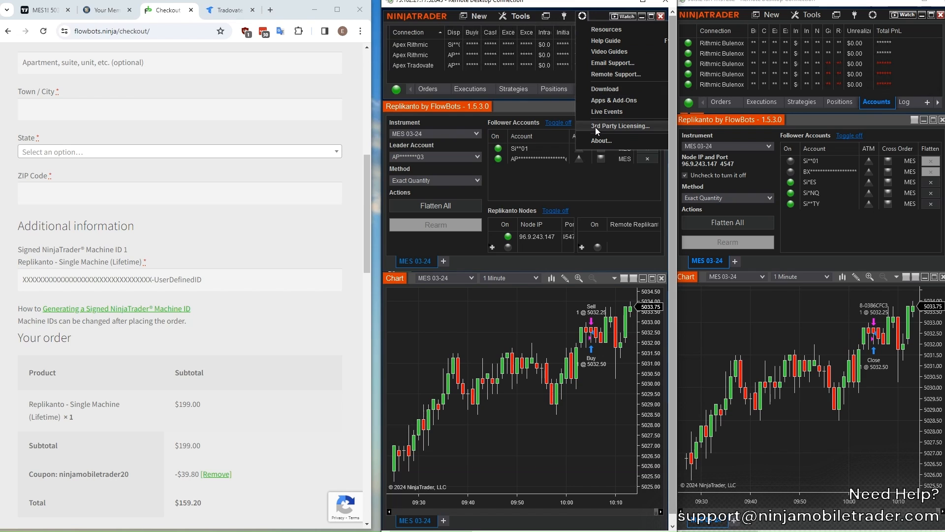
# Generate a signed machine ID in 3rd Party Licensing for vendor Flow, user JohnSmith60.
pyautogui.click(616, 125)
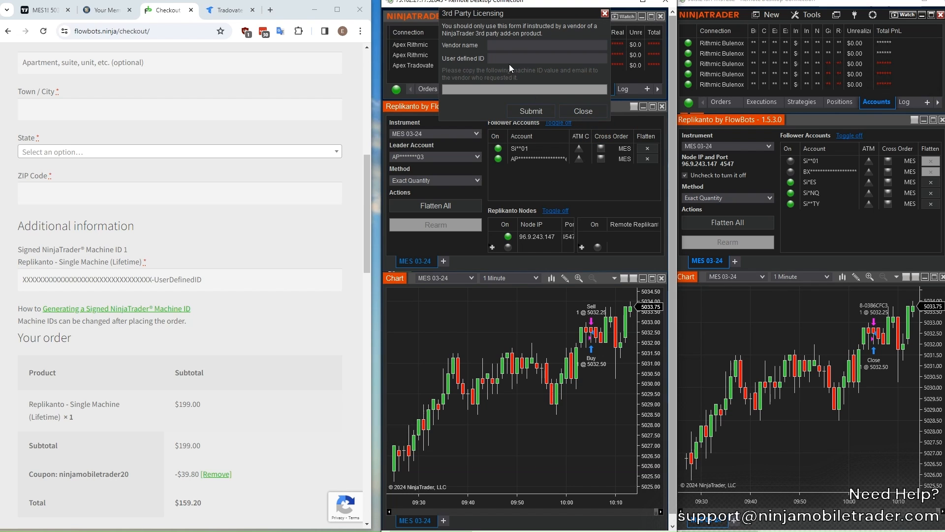
pyautogui.write('FlowBots')
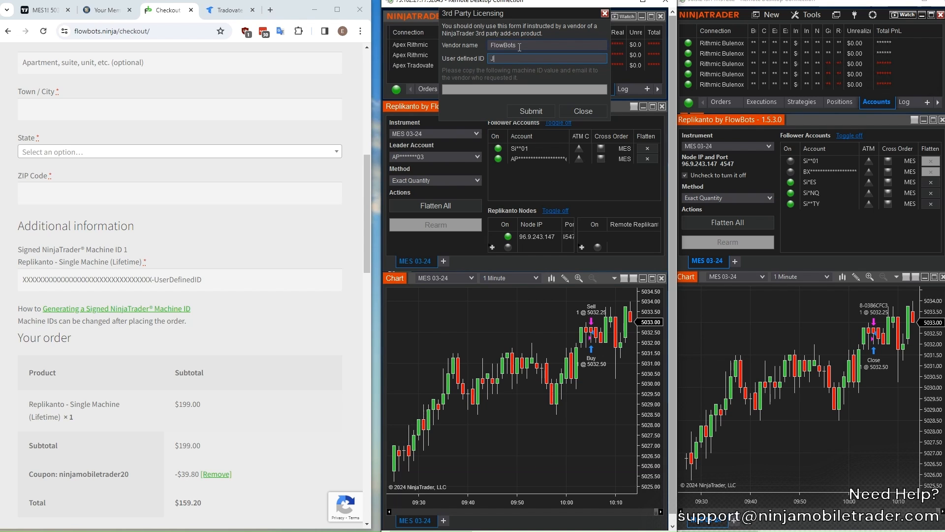
pyautogui.write('JohnSmi')
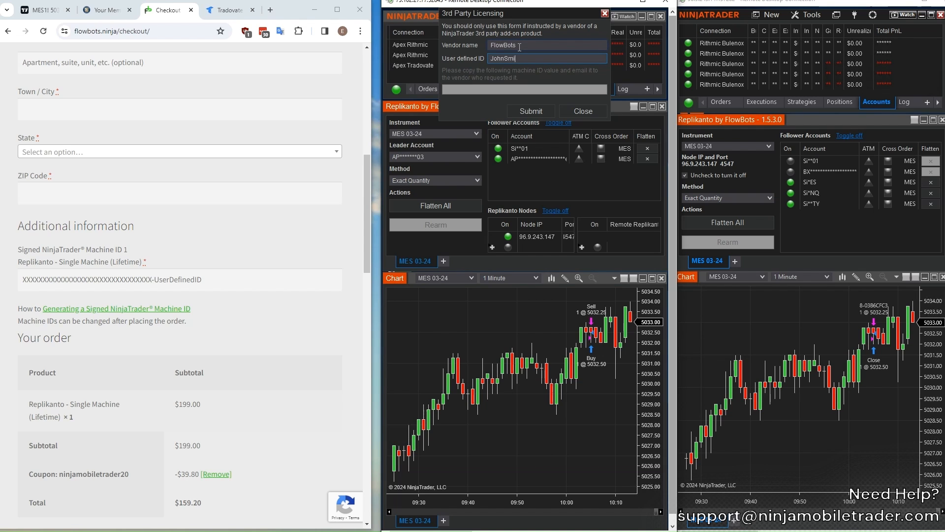
pyautogui.write('th')
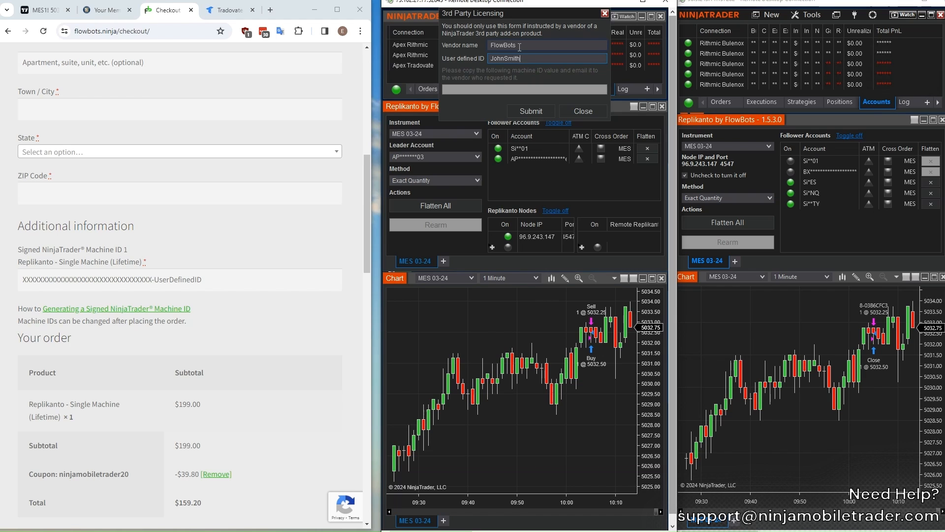
pyautogui.write('60')
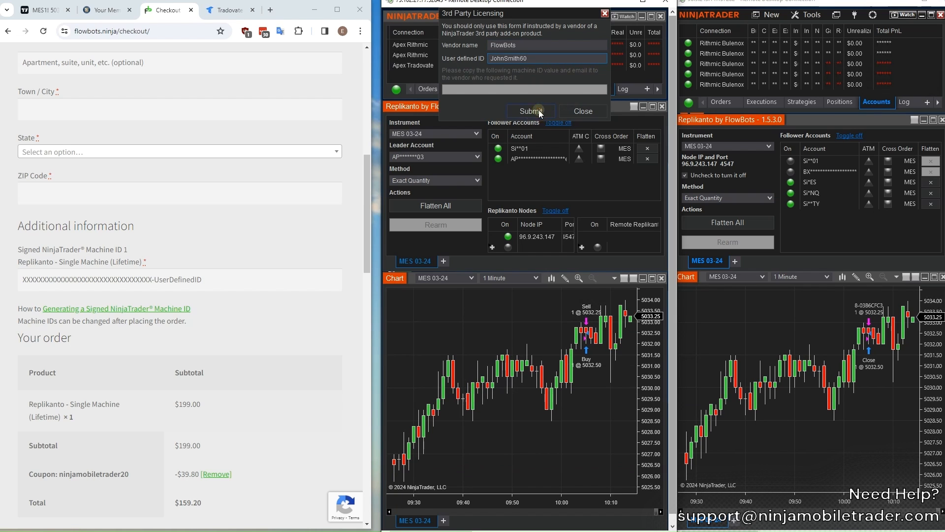
pyautogui.click(530, 112)
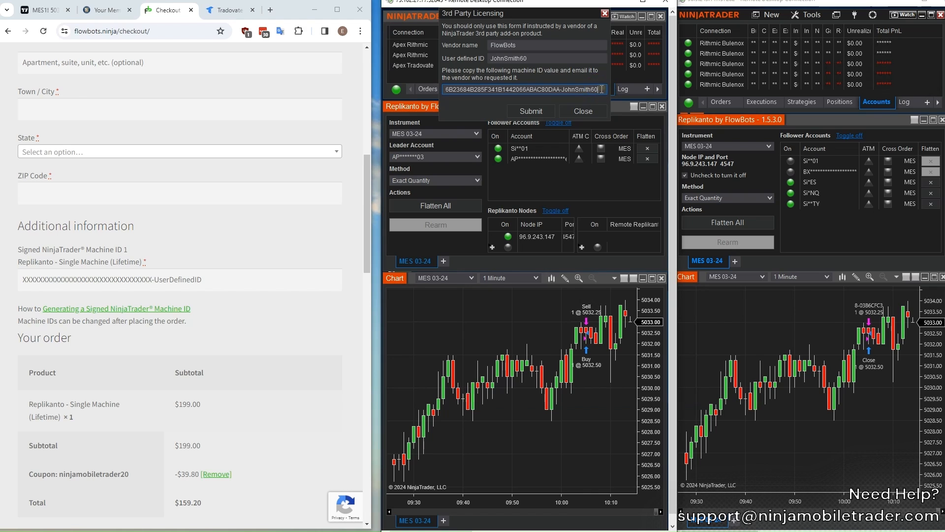
pyautogui.tripleClick(525, 89)
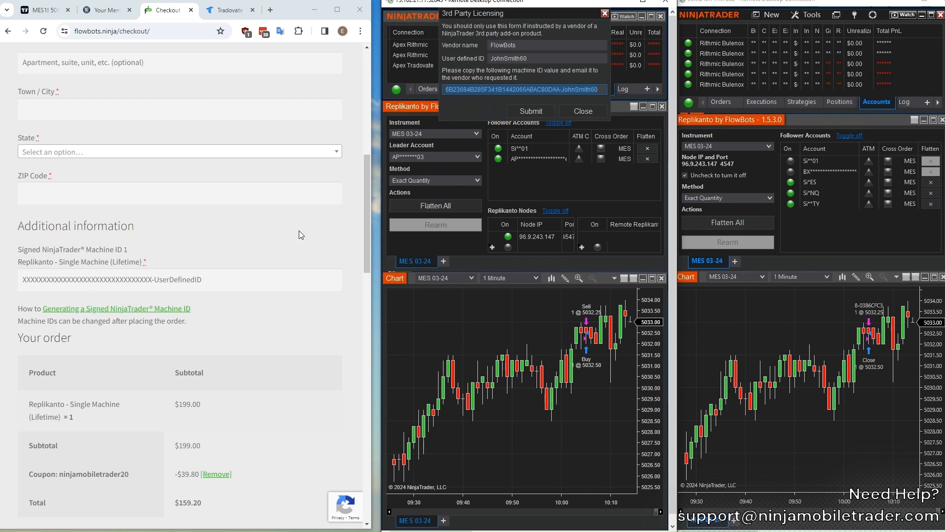
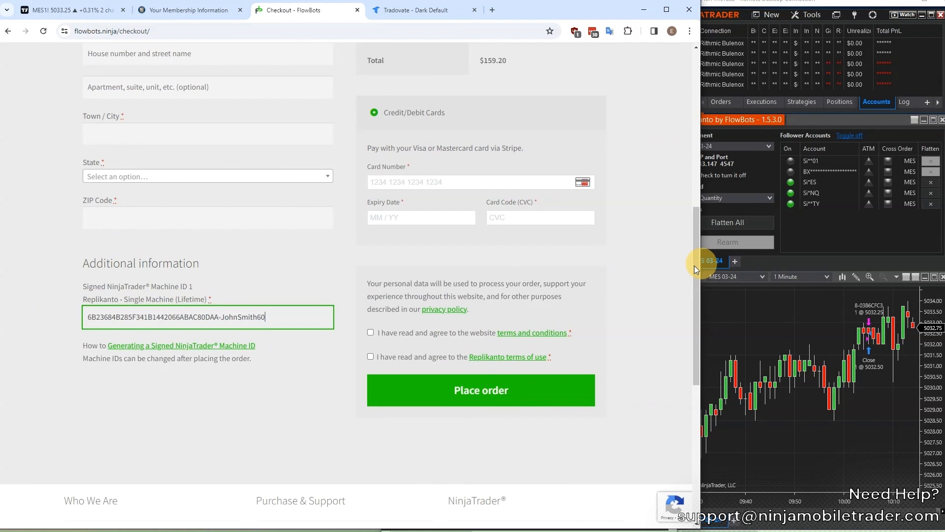
pyautogui.scroll(3)
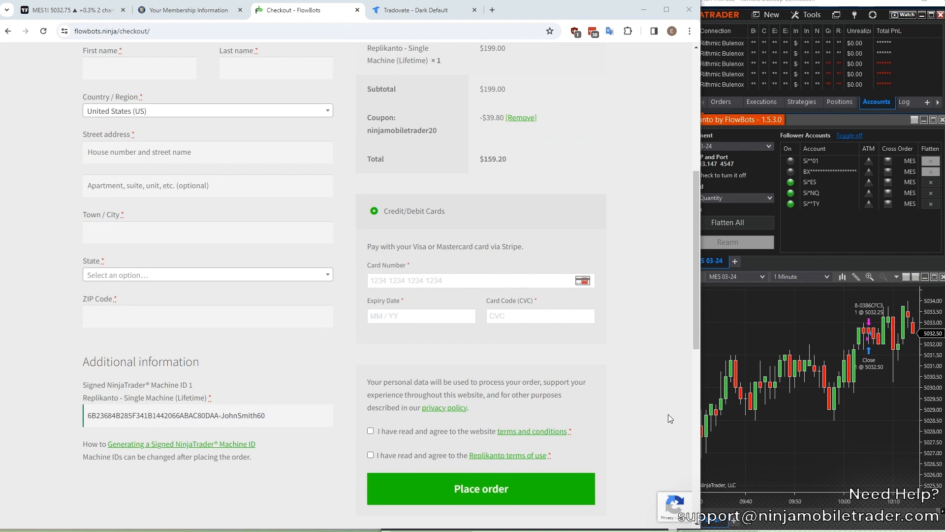
pyautogui.scroll(3)
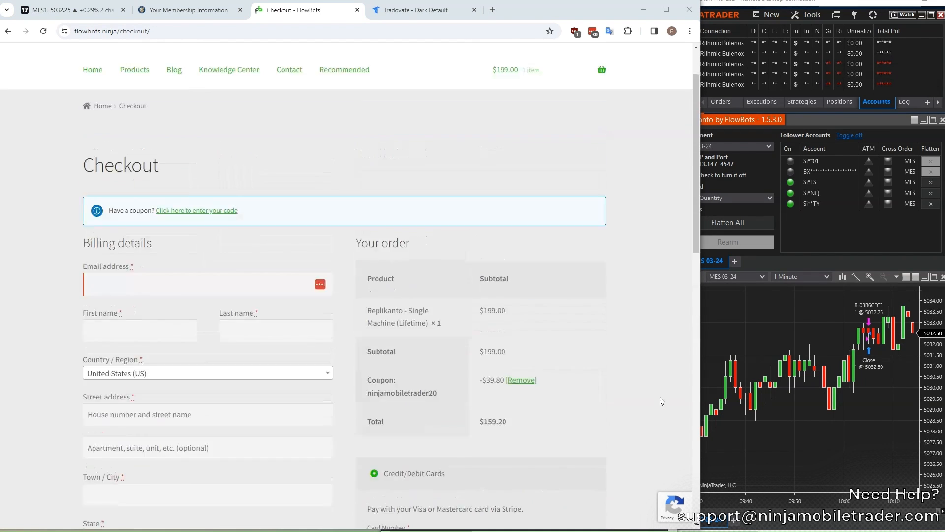
# Go to My Account > Downloads and start downloading Replikanto-1.5.3.
pyautogui.click(447, 74)
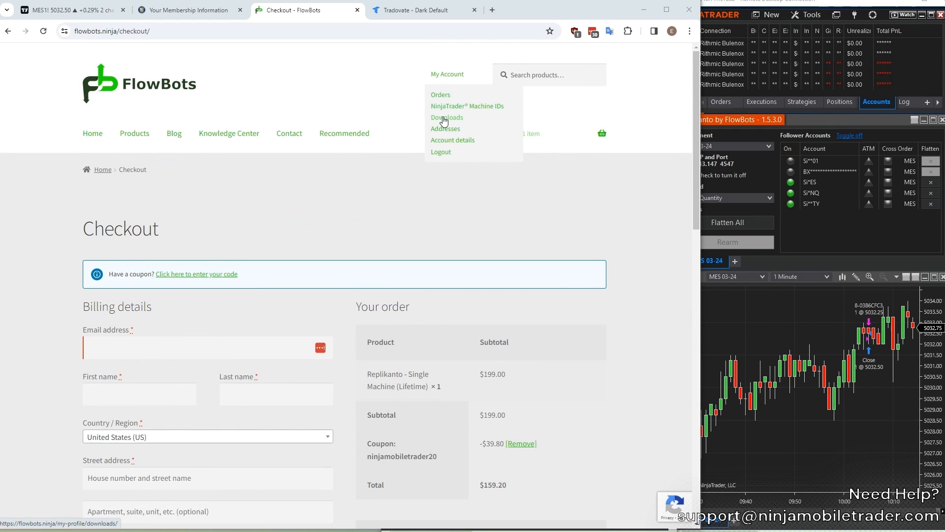
pyautogui.click(446, 117)
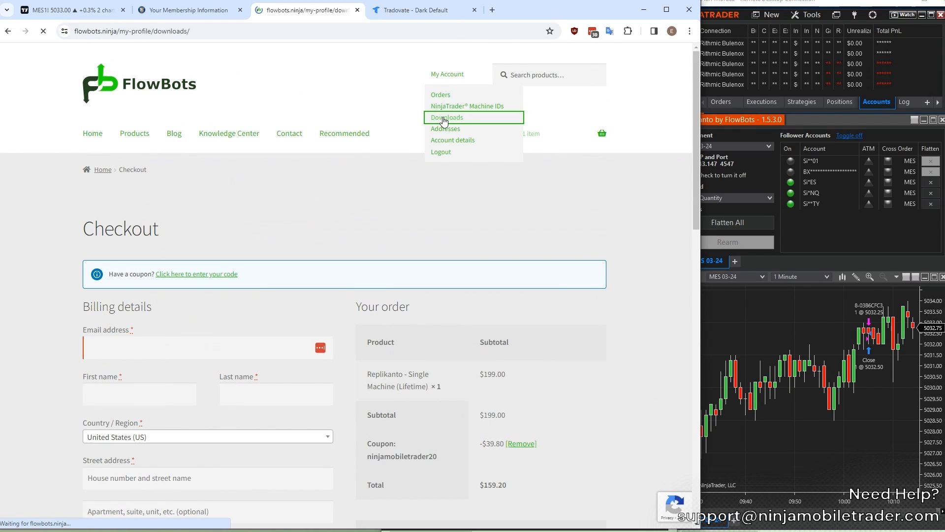
pyautogui.click(447, 118)
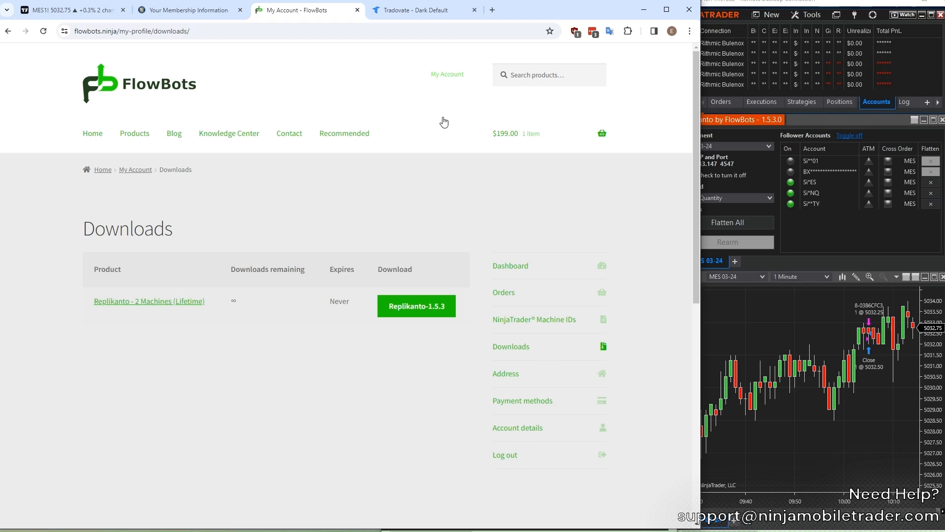
pyautogui.moveTo(415, 306)
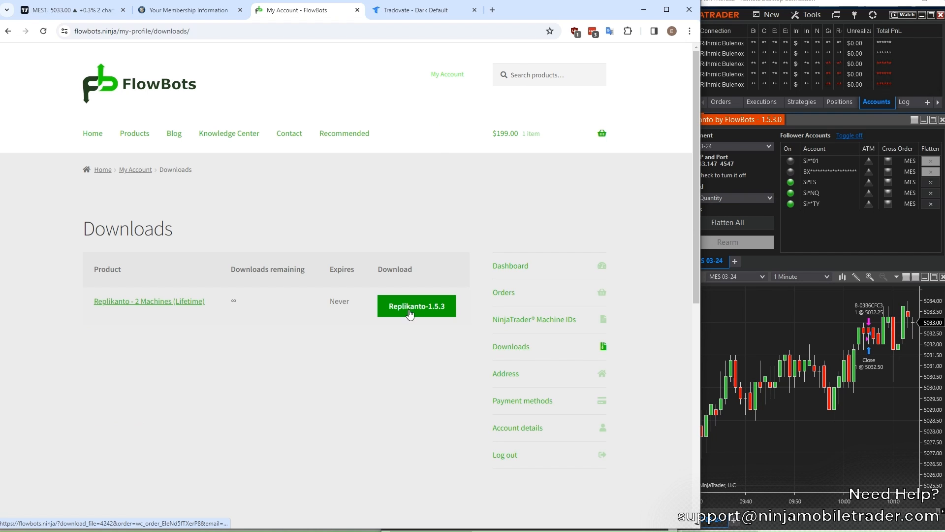
pyautogui.moveTo(430, 316)
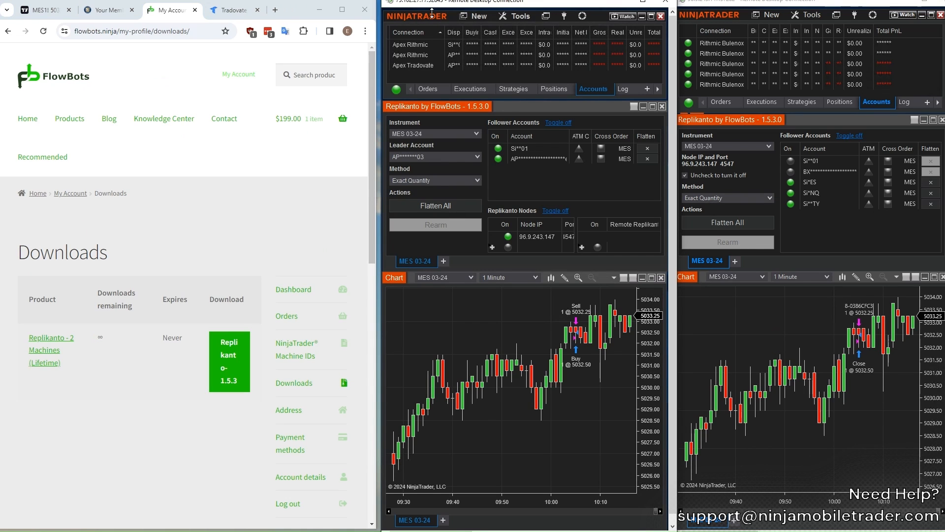
# Import Replikanto-1.5.3.0-emzyt5.zip from Downloads as a NinjaScript Add-On.
pyautogui.click(519, 16)
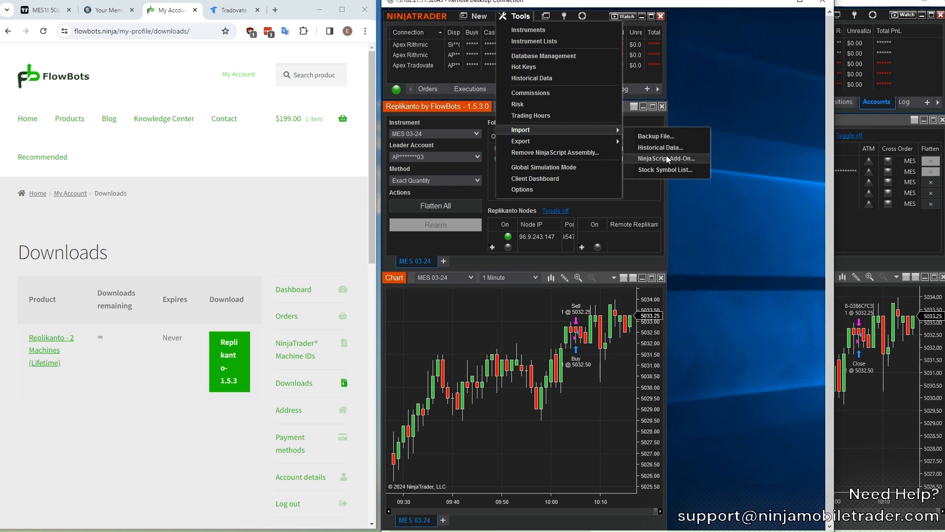
pyautogui.click(666, 157)
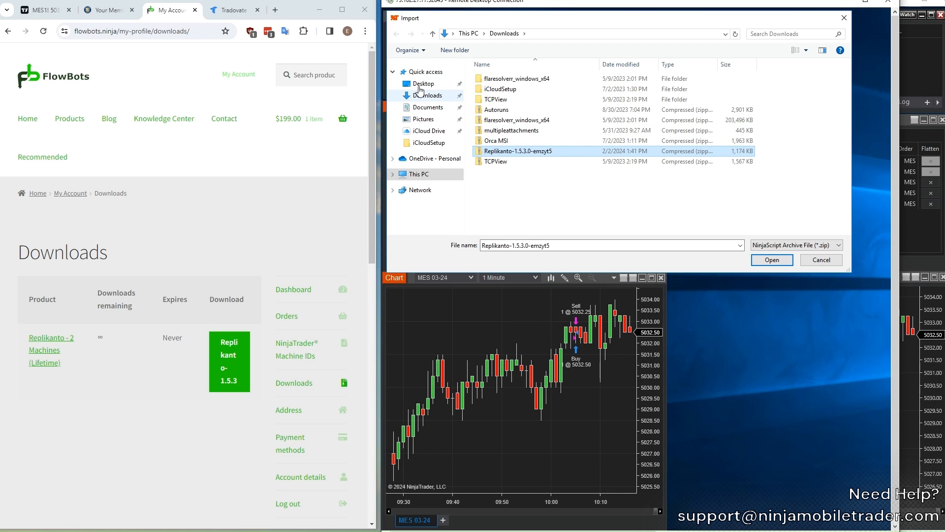
pyautogui.click(771, 259)
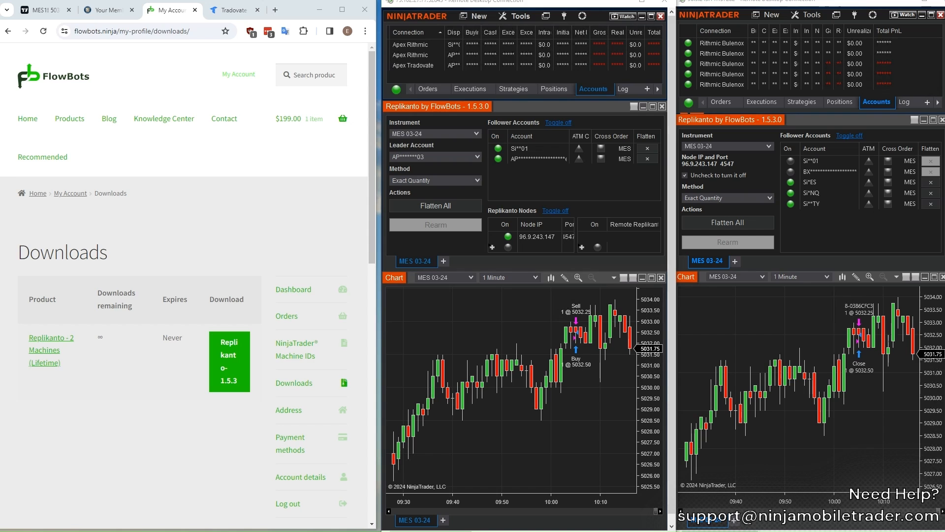
pyautogui.moveTo(482, 22)
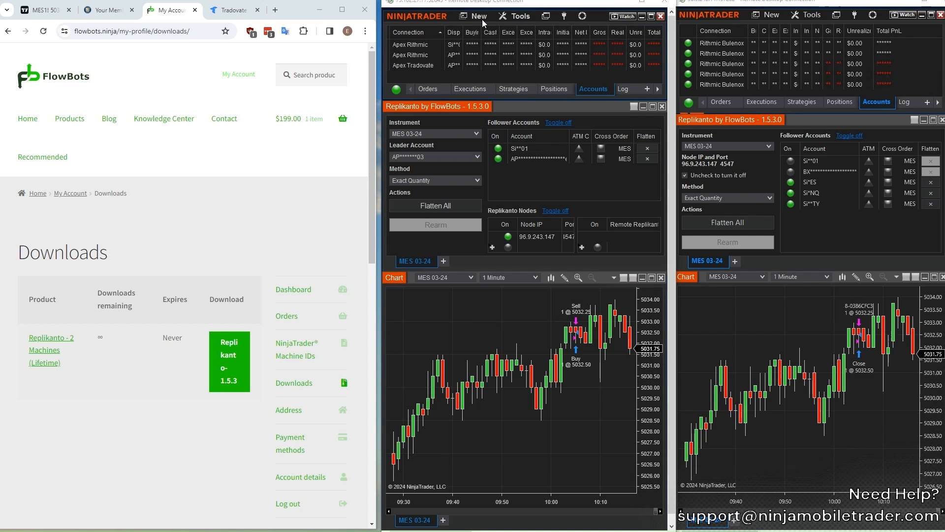
# Launch a Replikanto 1.5.3.0 window from New > FlowBots in the Control Center.
pyautogui.click(479, 16)
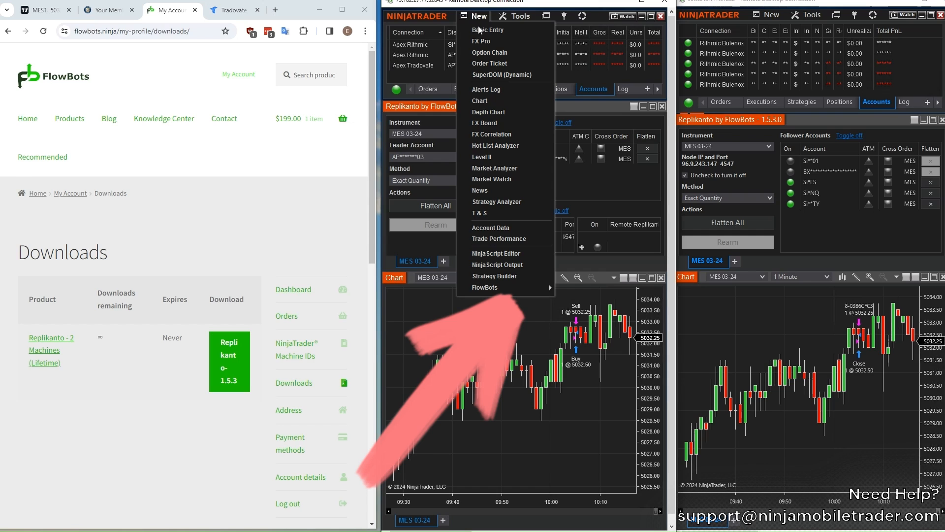
pyautogui.moveTo(505, 287)
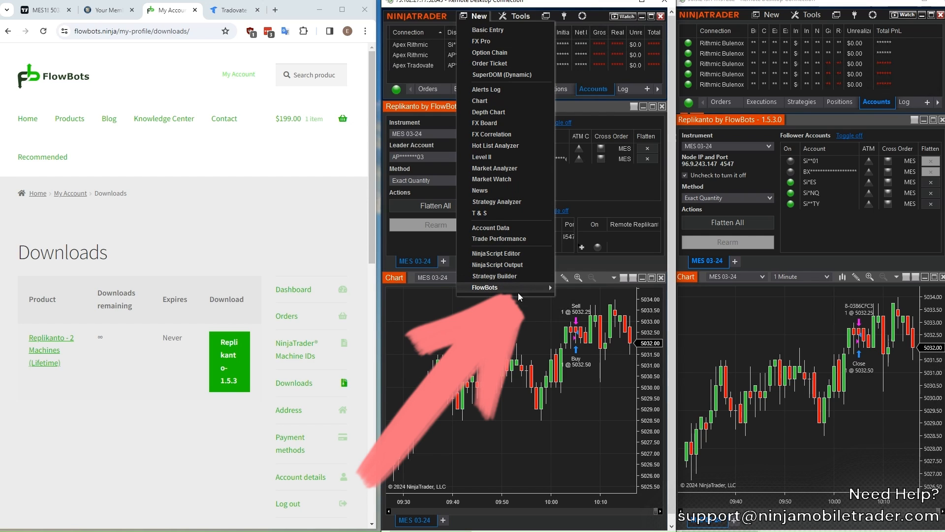
pyautogui.click(485, 287)
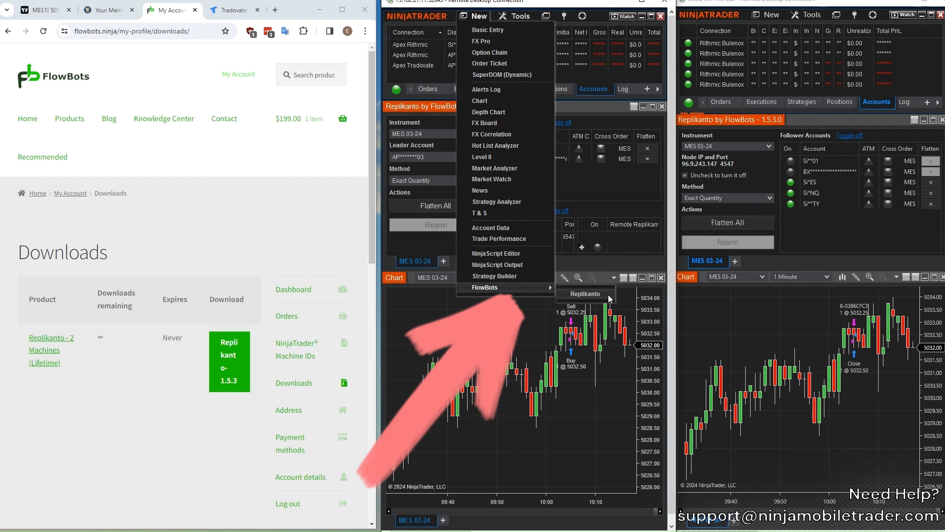
pyautogui.moveTo(606, 299)
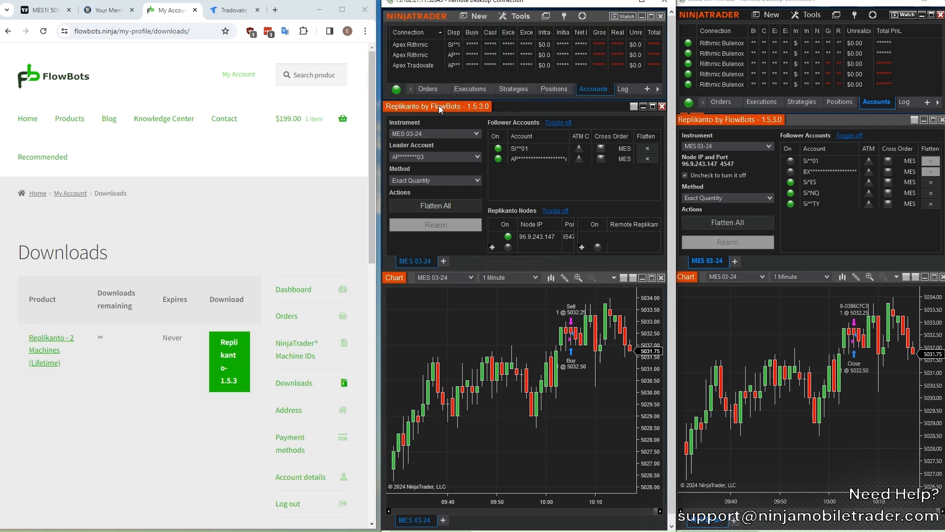
pyautogui.click(563, 15)
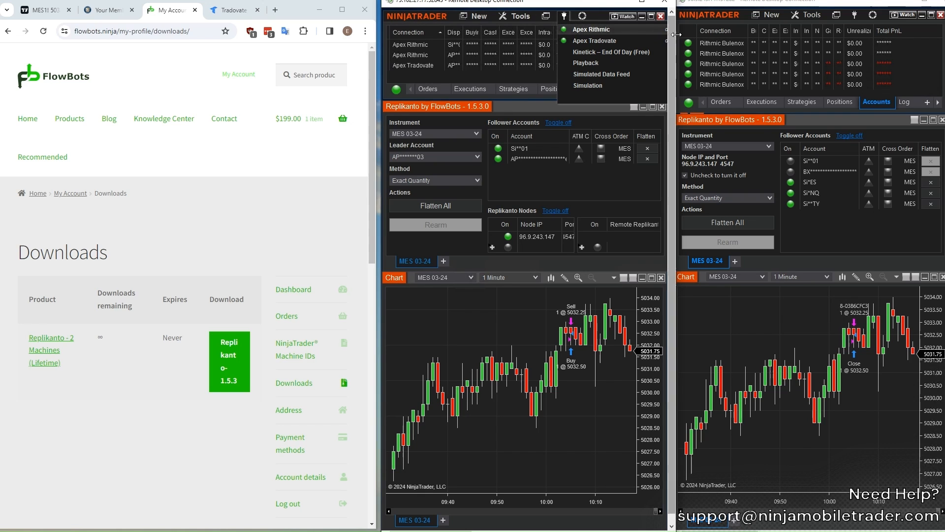
# Keep MES 03-24 as the instrument and duplicate the Replikanto setup into a new tab.
pyautogui.click(433, 134)
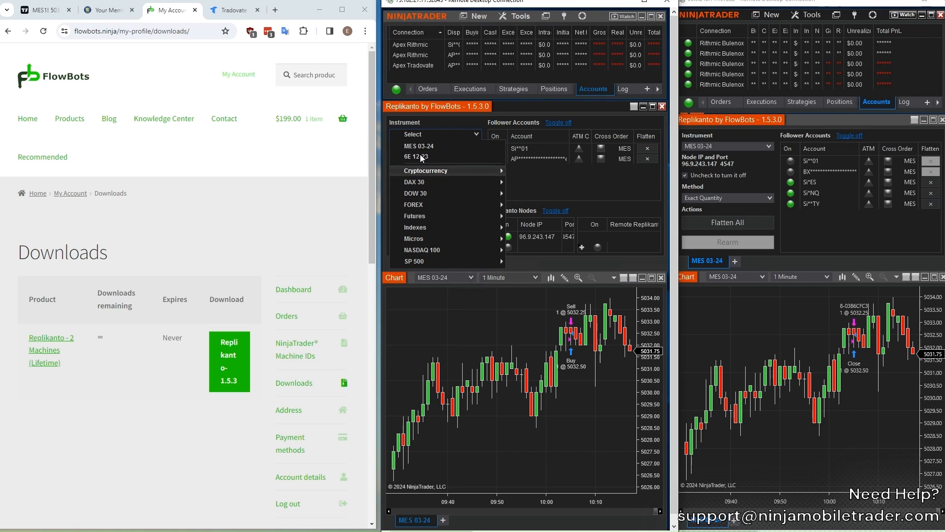
pyautogui.click(417, 145)
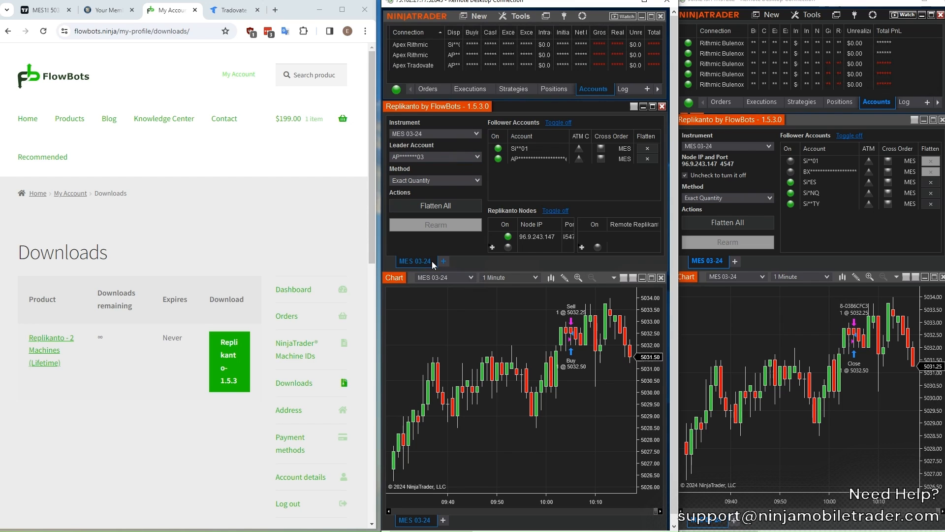
pyautogui.rightClick(415, 261)
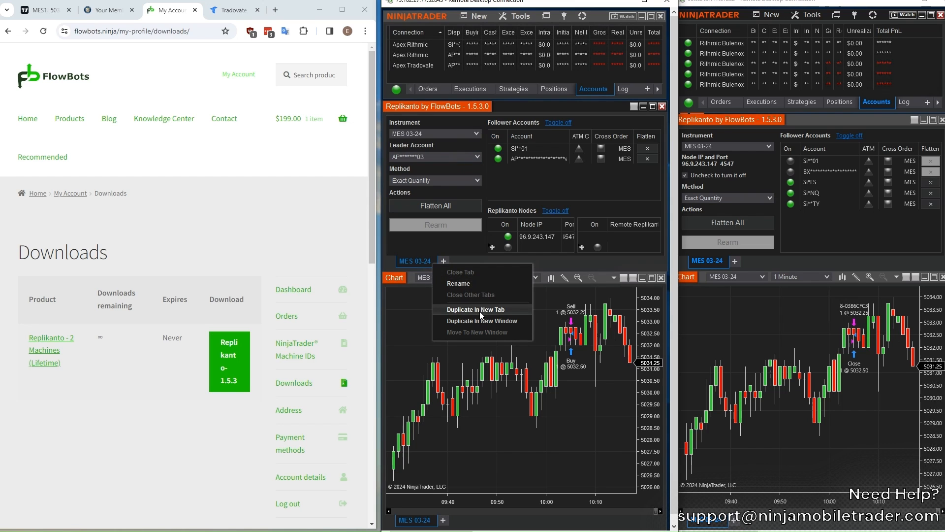
pyautogui.click(477, 309)
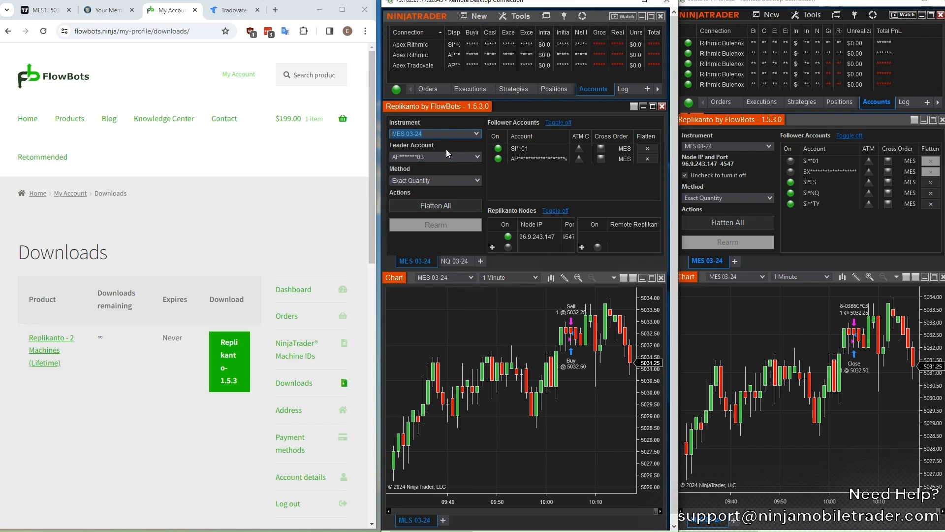
# Make the account ending 03 the leader and toggle both follower accounts off and back on.
pyautogui.click(476, 156)
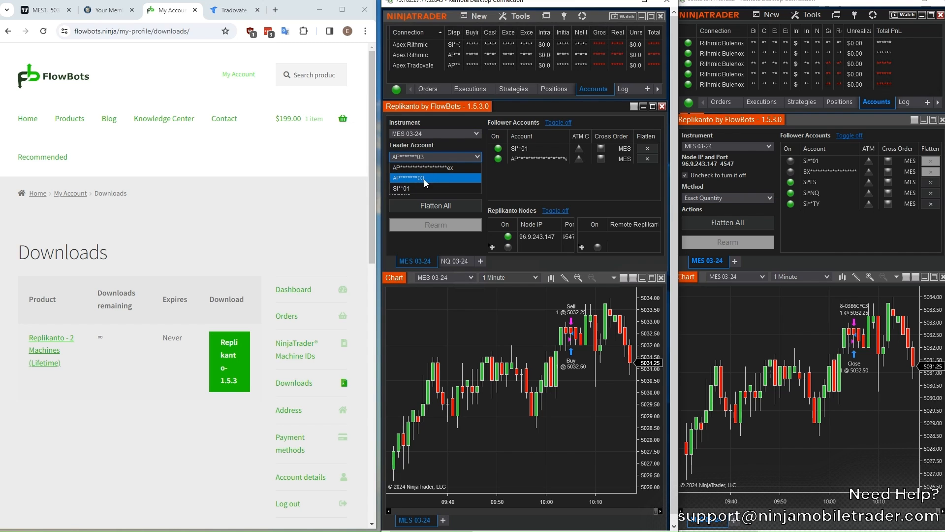
pyautogui.click(422, 178)
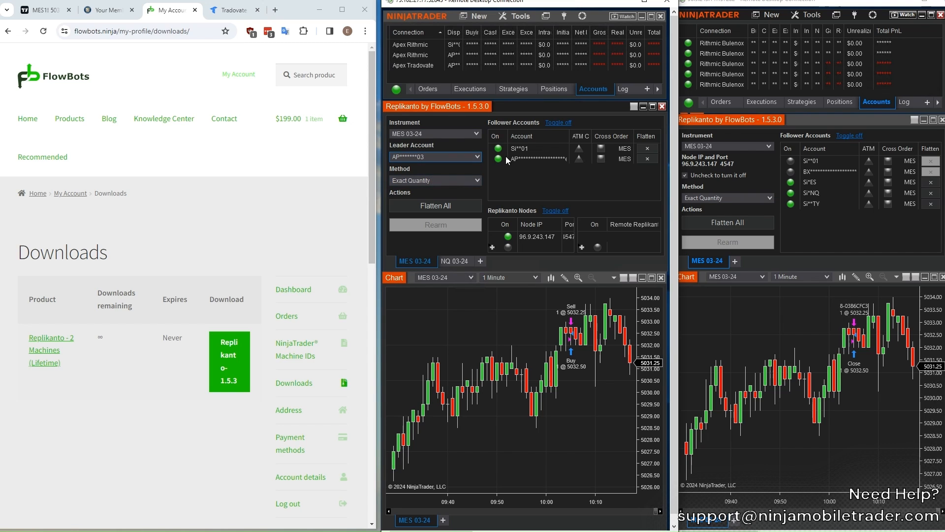
pyautogui.click(497, 159)
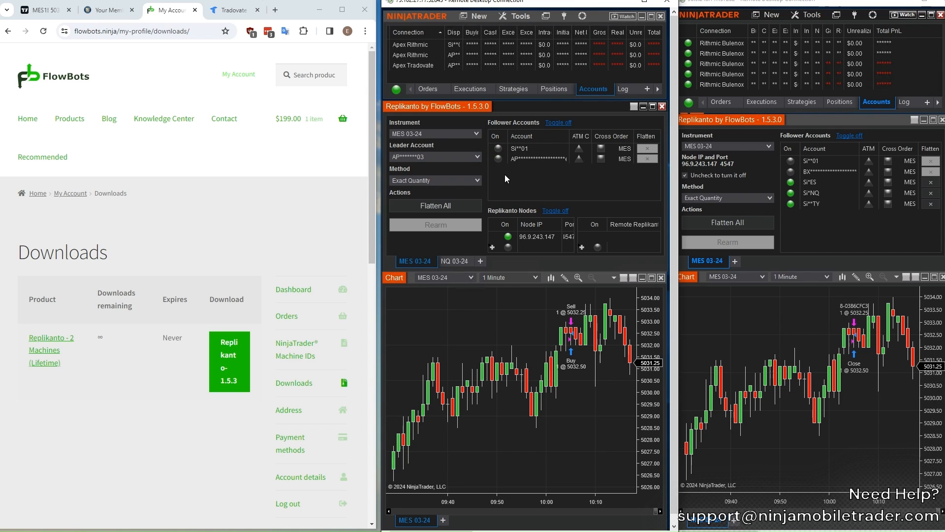
pyautogui.click(499, 149)
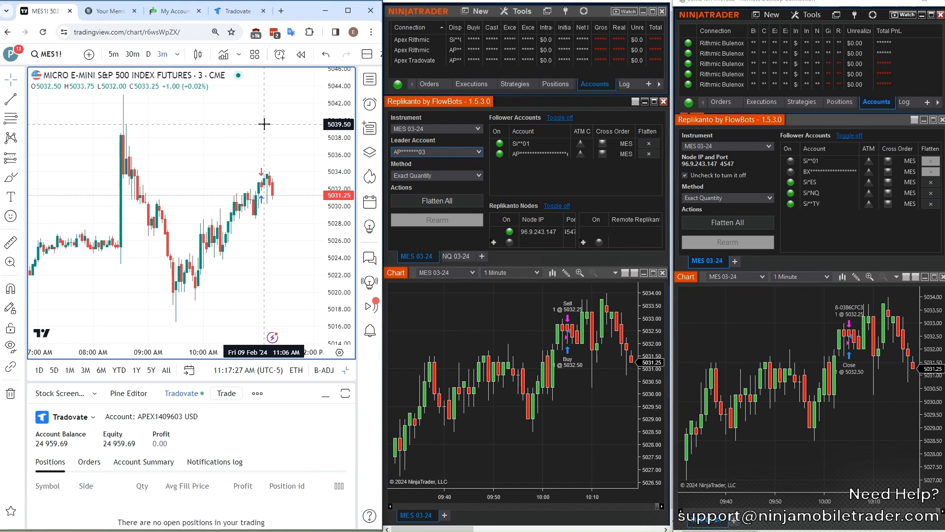
# Place a 1-contract MESH4 buy limit order from the TradingView chart.
pyautogui.rightClick(262, 125)
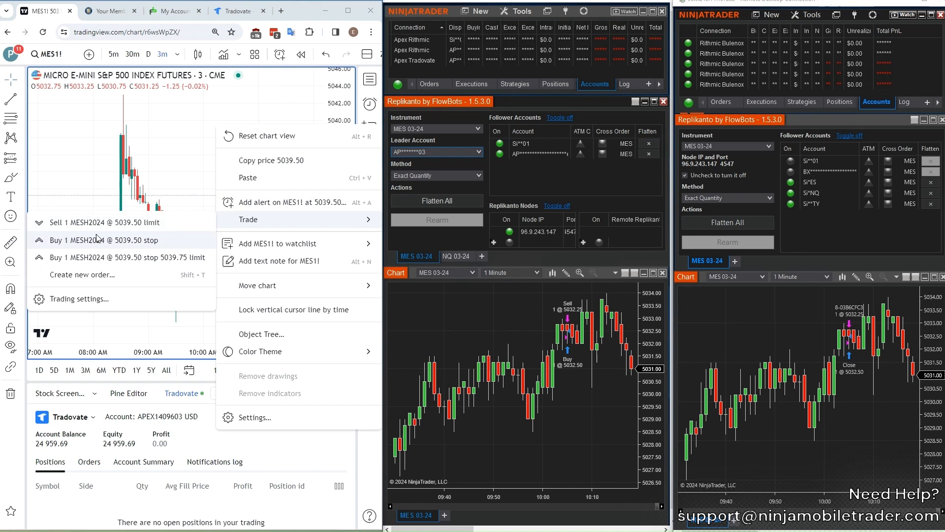
pyautogui.moveTo(187, 155)
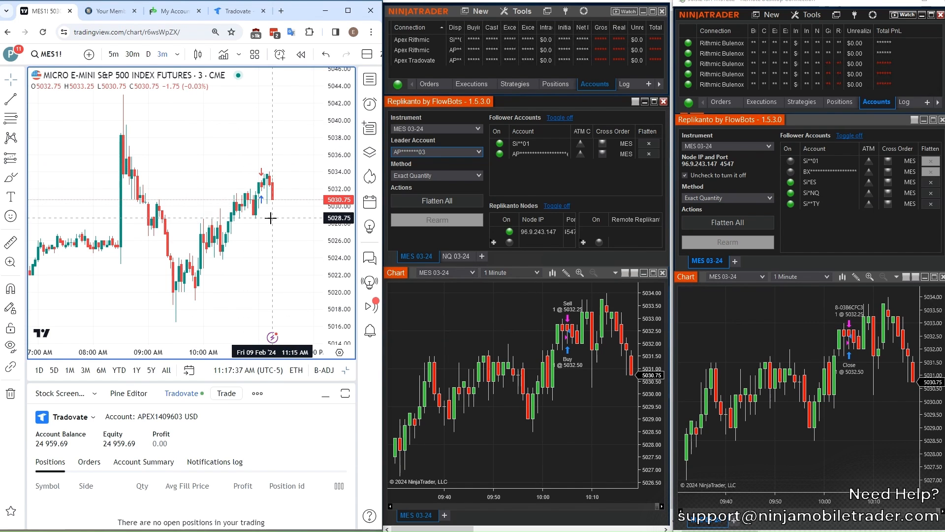
pyautogui.rightClick(270, 217)
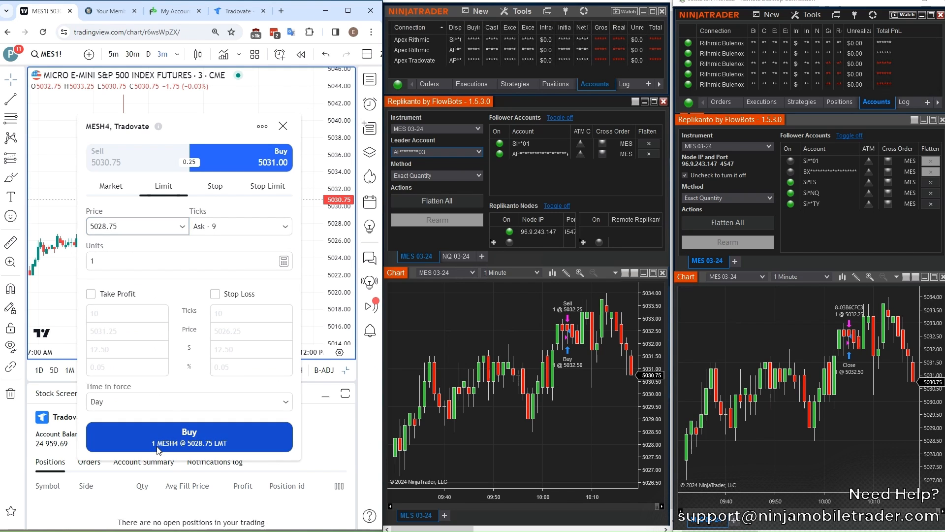
pyautogui.click(189, 436)
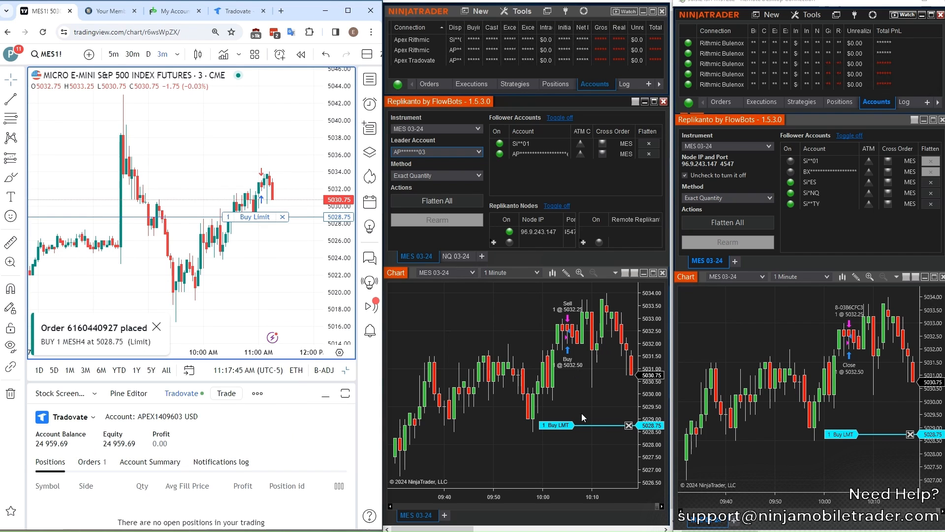
# Reprice the buy limit to 5026.50 and then 5027.50, mirrored on the NinjaTrader charts.
pyautogui.moveTo(253, 217); pyautogui.dragTo(253, 208)
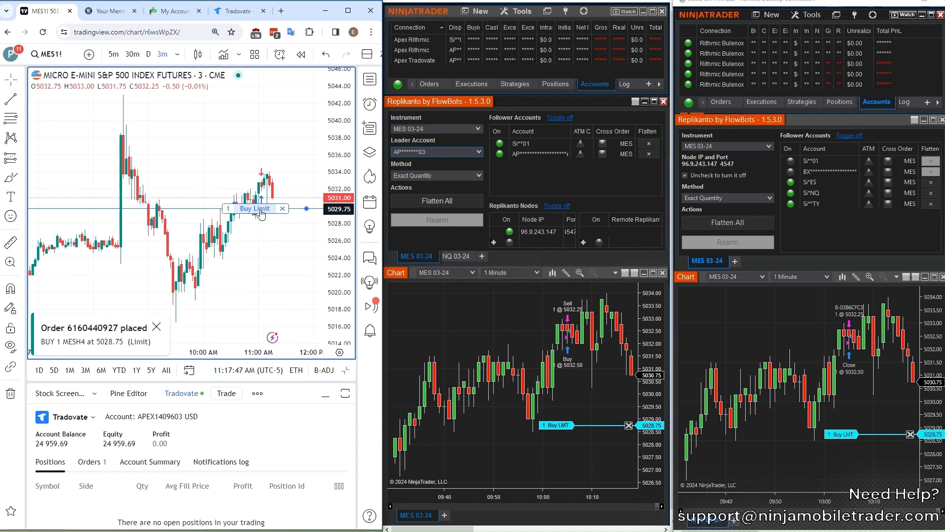
pyautogui.click(251, 208)
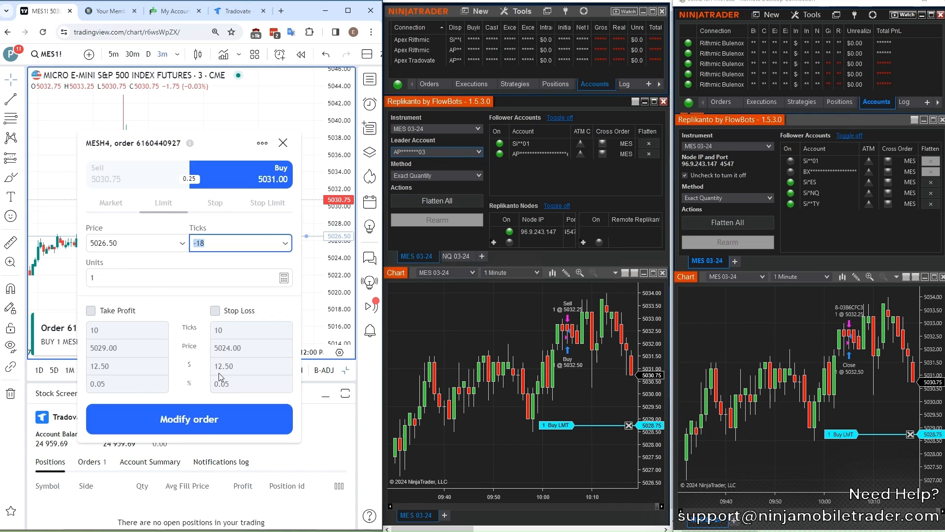
pyautogui.click(189, 420)
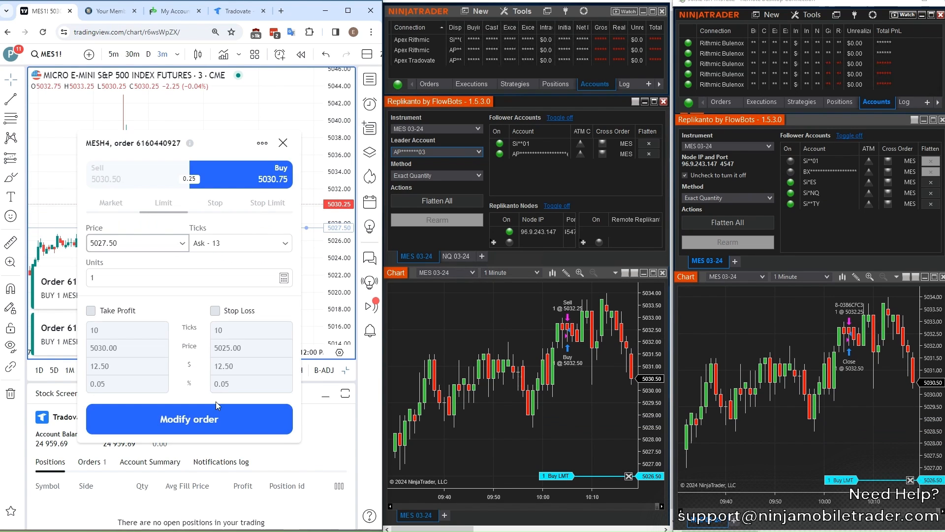
pyautogui.click(189, 420)
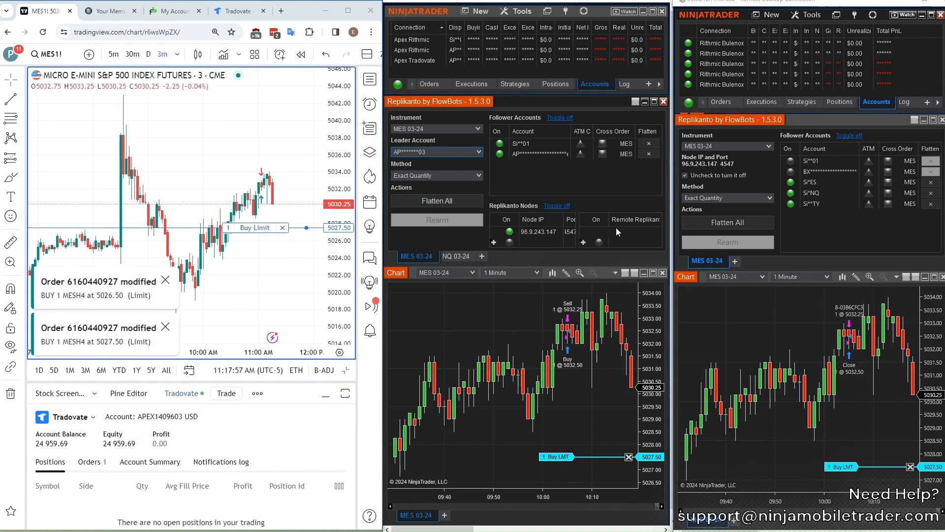
pyautogui.moveTo(284, 153)
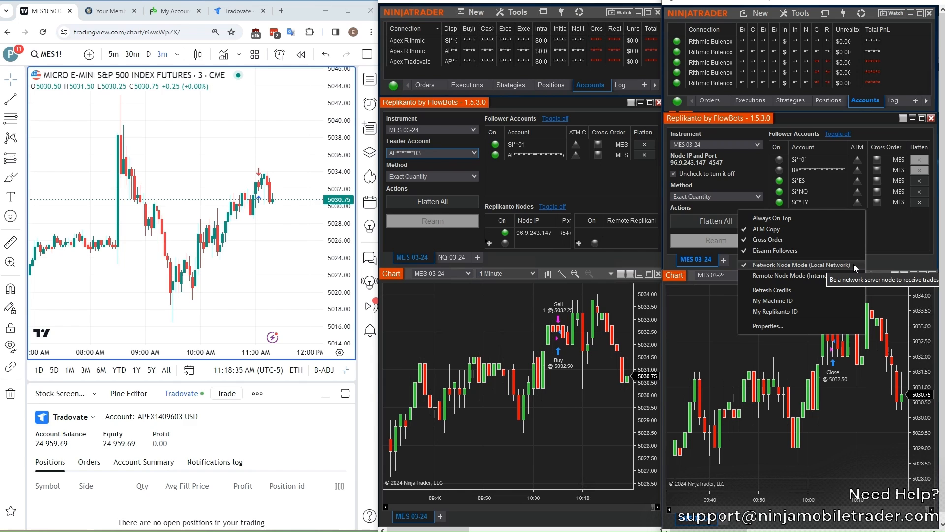
pyautogui.moveTo(685, 234)
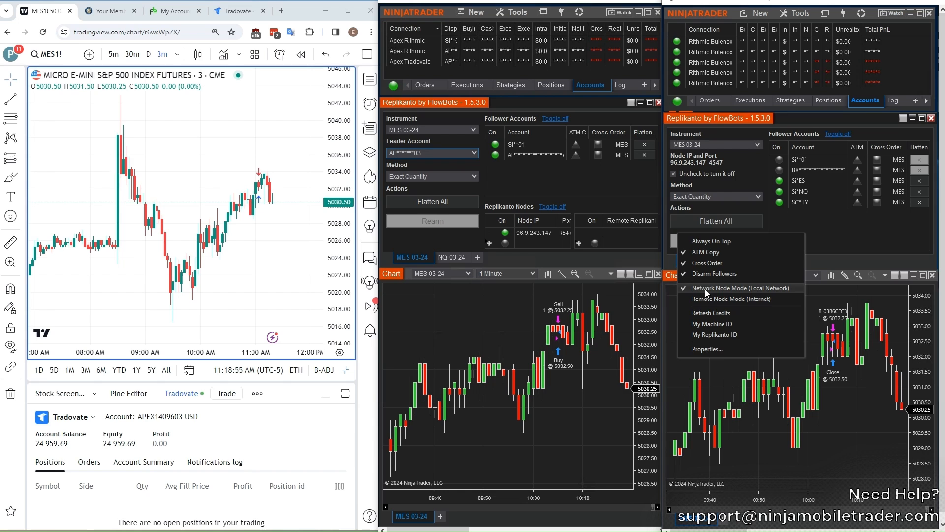
pyautogui.click(560, 12)
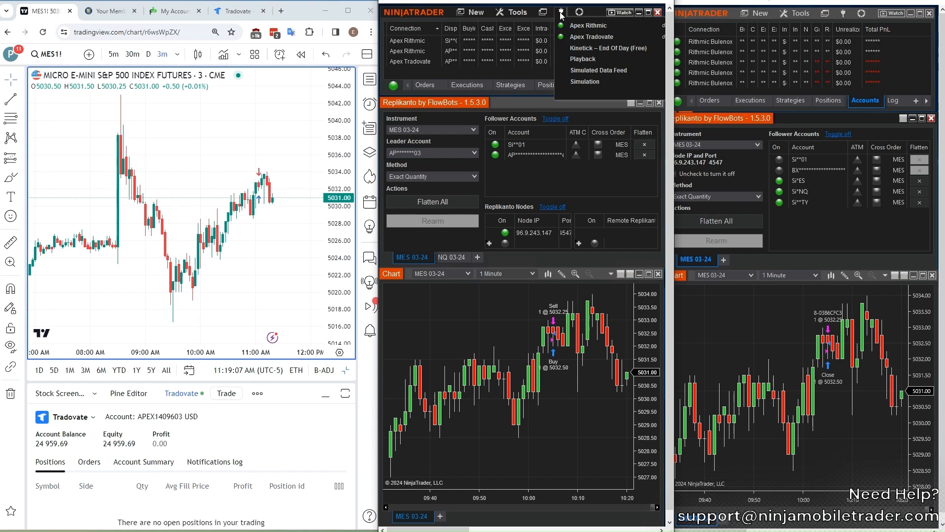
pyautogui.click(844, 13)
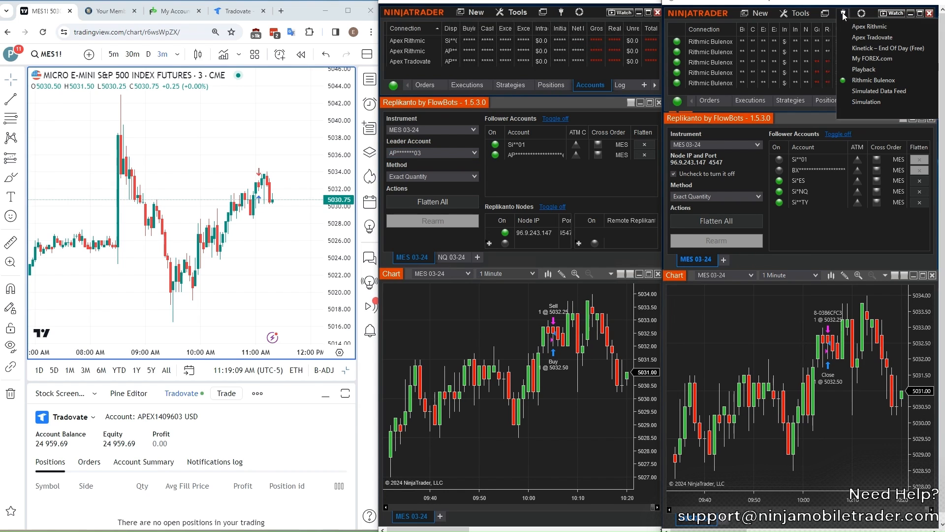
pyautogui.moveTo(873, 80)
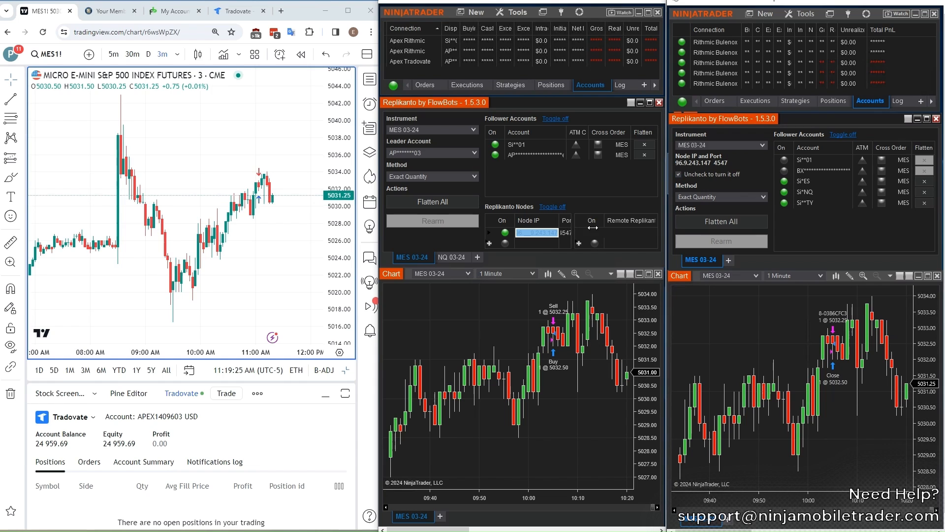
pyautogui.rightClick(724, 208)
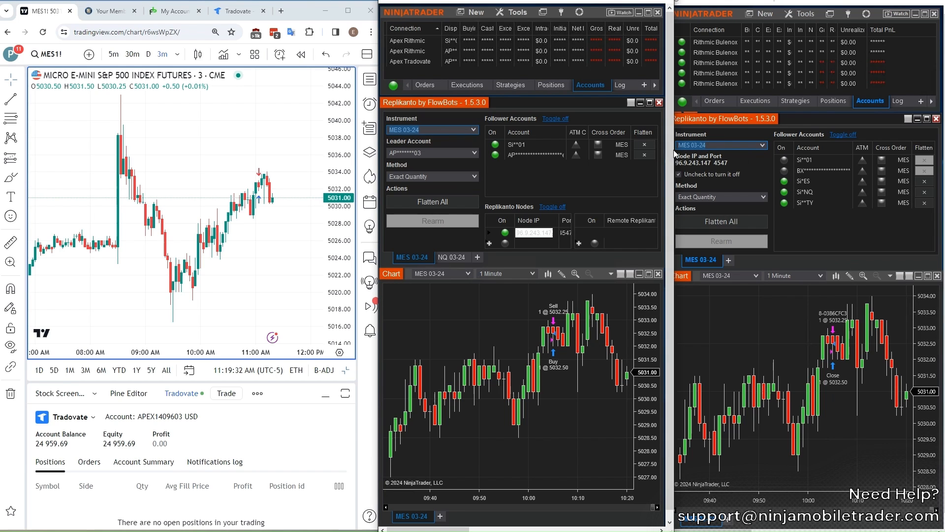
pyautogui.click(678, 173)
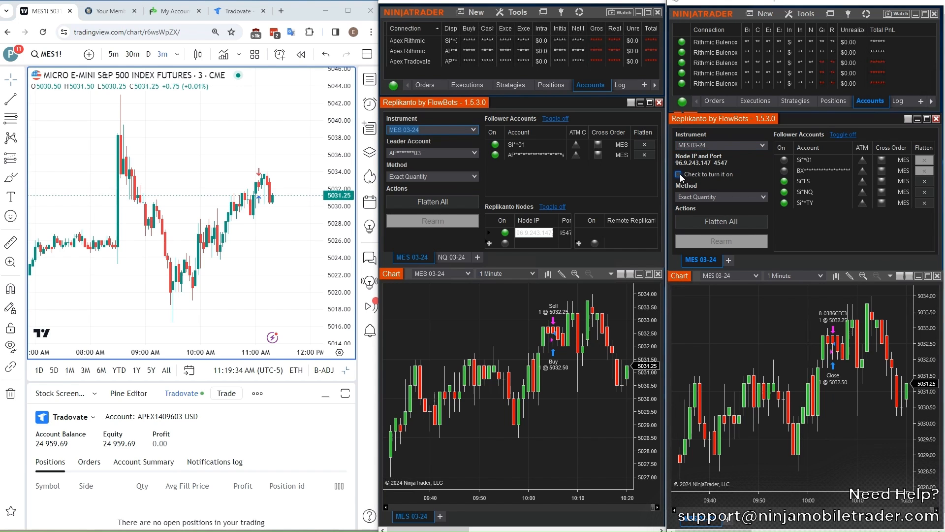
pyautogui.click(678, 174)
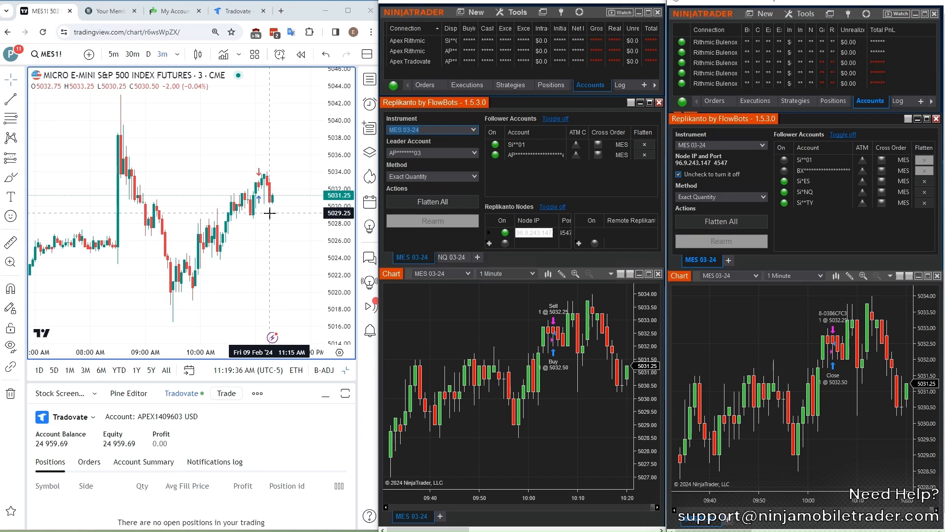
# Submit a 1-contract MESH4 market buy with take-profit 5033.75 and stop 5028.75.
pyautogui.rightClick(270, 213)
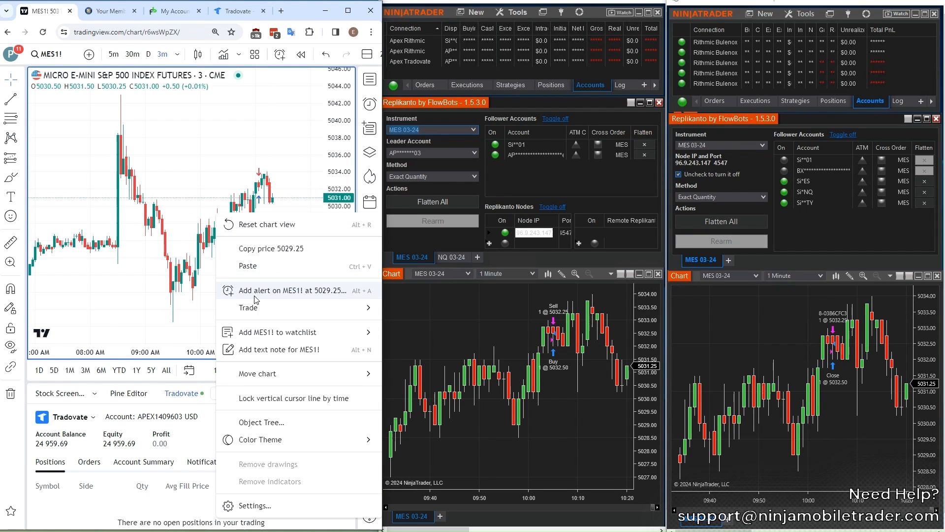
pyautogui.click(248, 307)
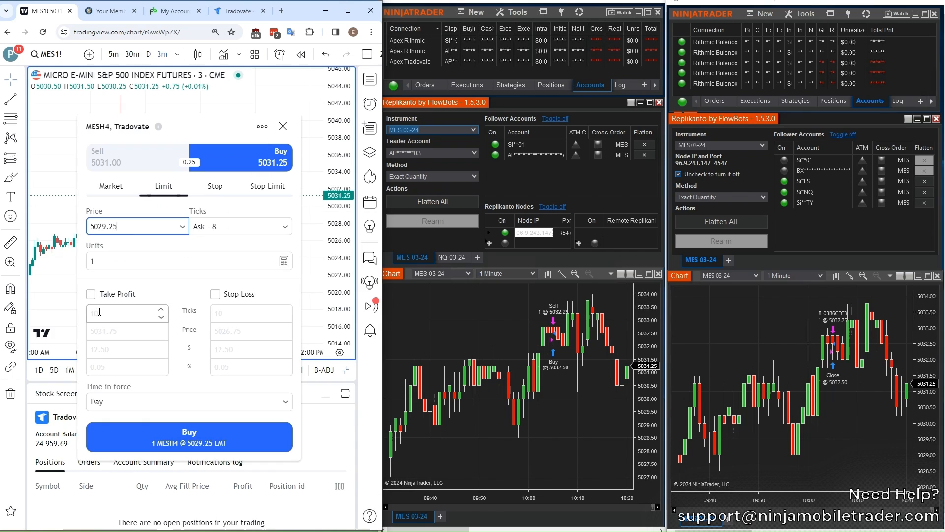
pyautogui.click(111, 187)
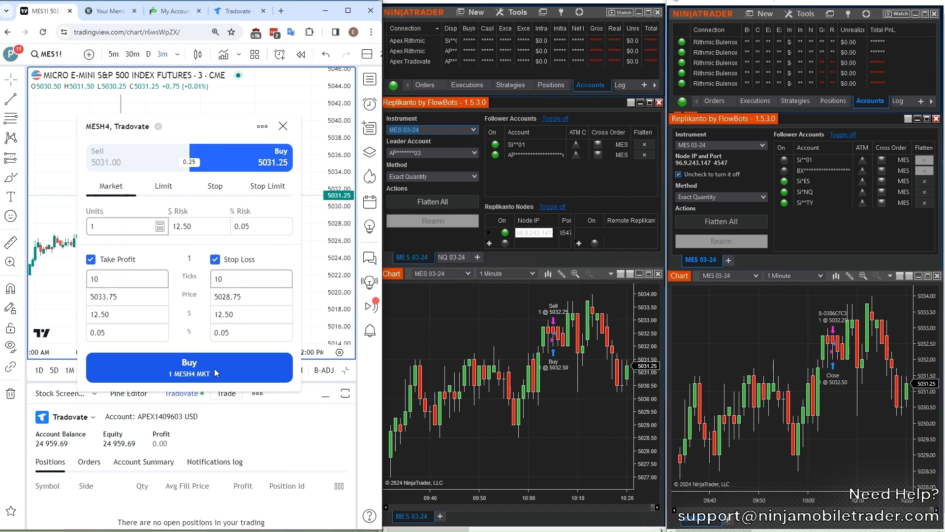
pyautogui.click(189, 367)
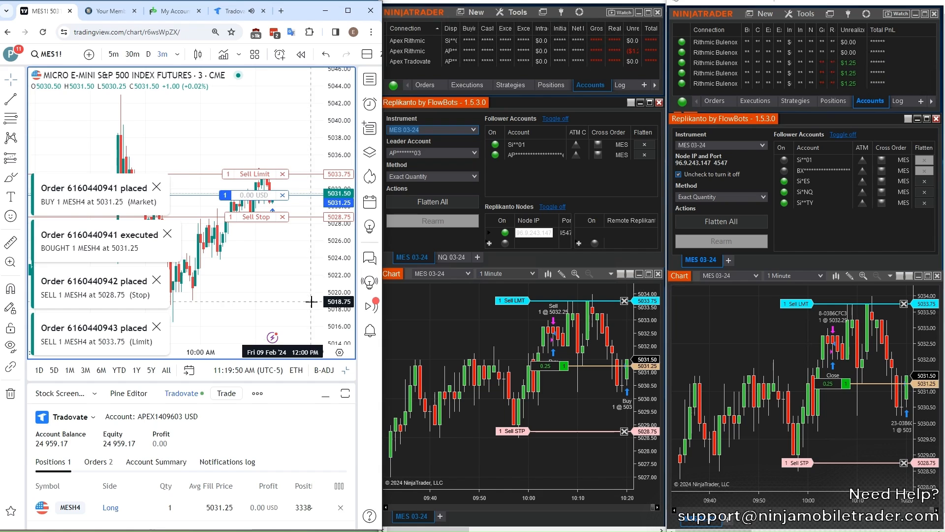
pyautogui.moveTo(534, 395)
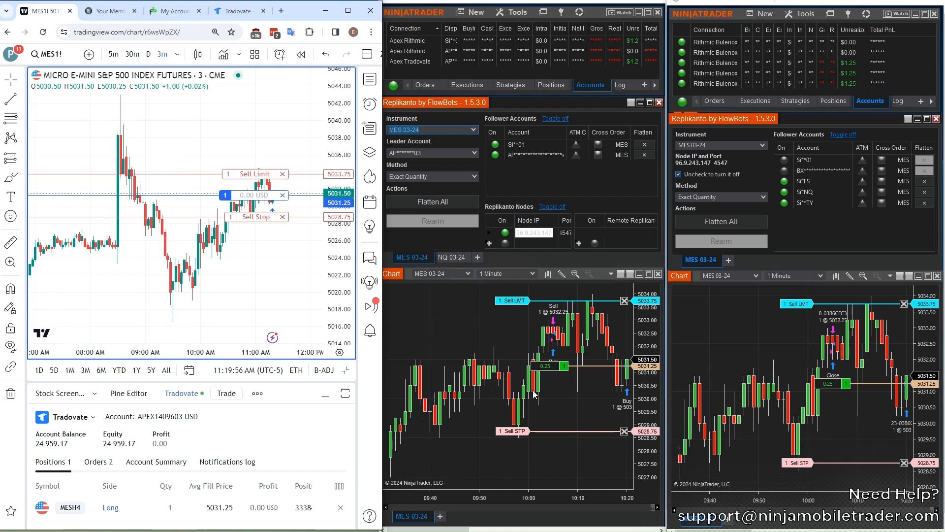
# Show working orders on both NinjaTrader machines and move the stop to 5029.75.
pyautogui.click(426, 85)
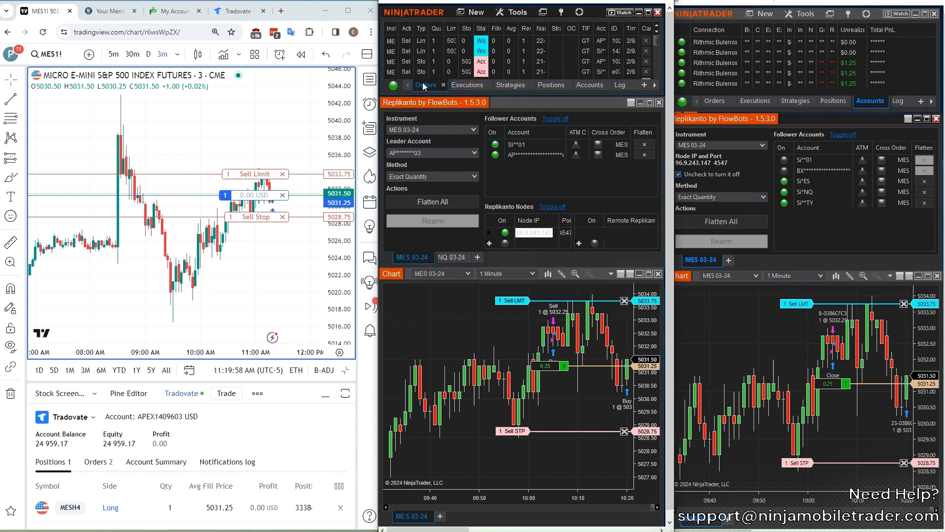
pyautogui.click(714, 100)
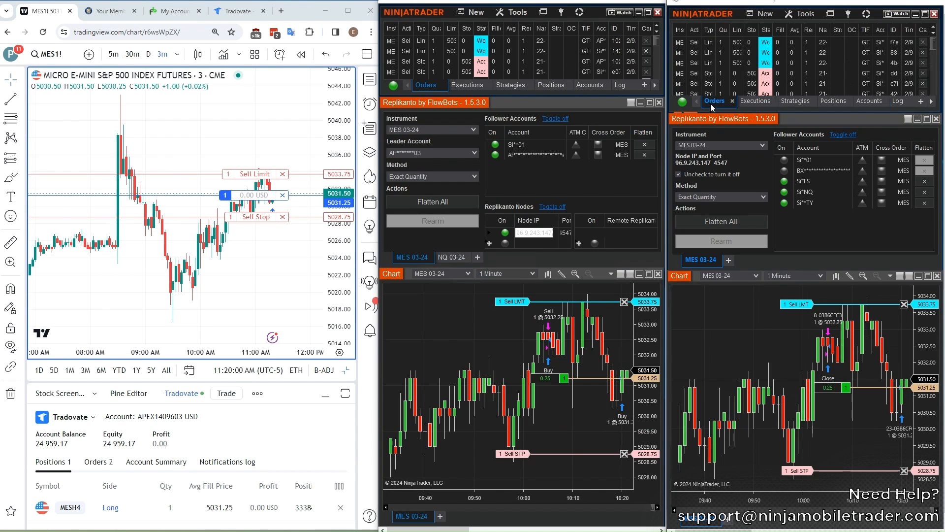
pyautogui.click(834, 101)
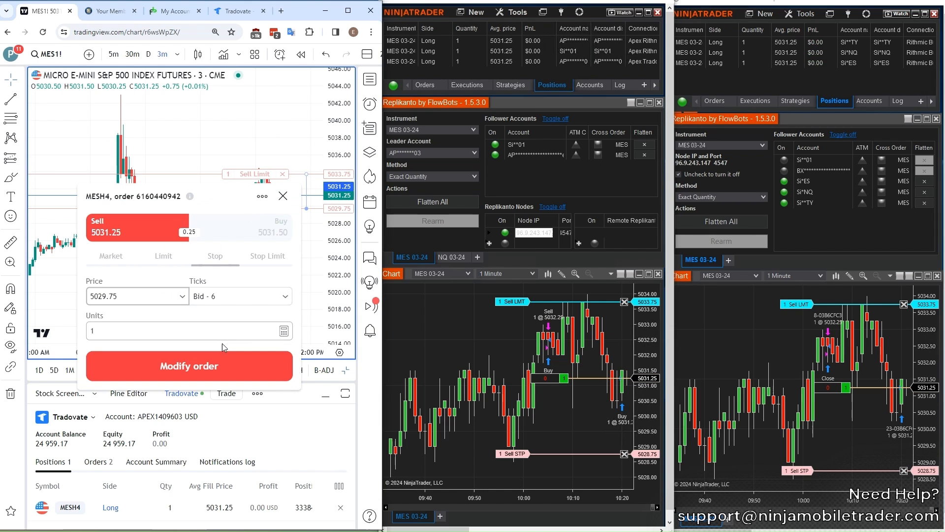
pyautogui.click(189, 365)
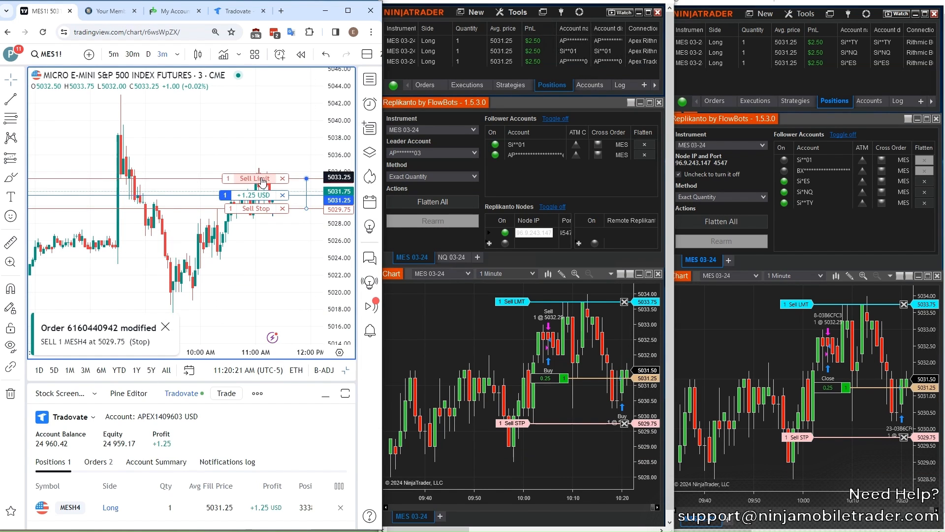
# Move the take-profit limit to 5032.25, mirrored on the NinjaTrader copies.
pyautogui.click(249, 179)
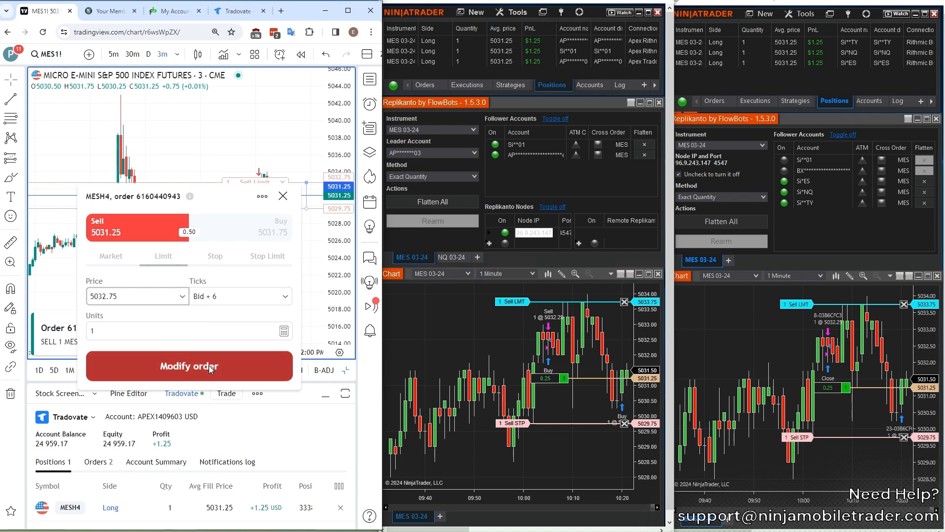
pyautogui.click(189, 366)
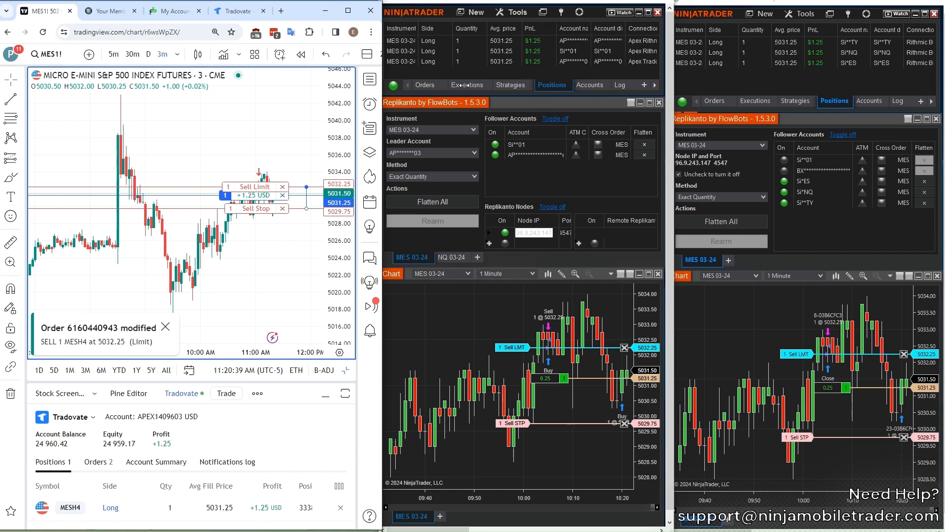
pyautogui.moveTo(226, 139)
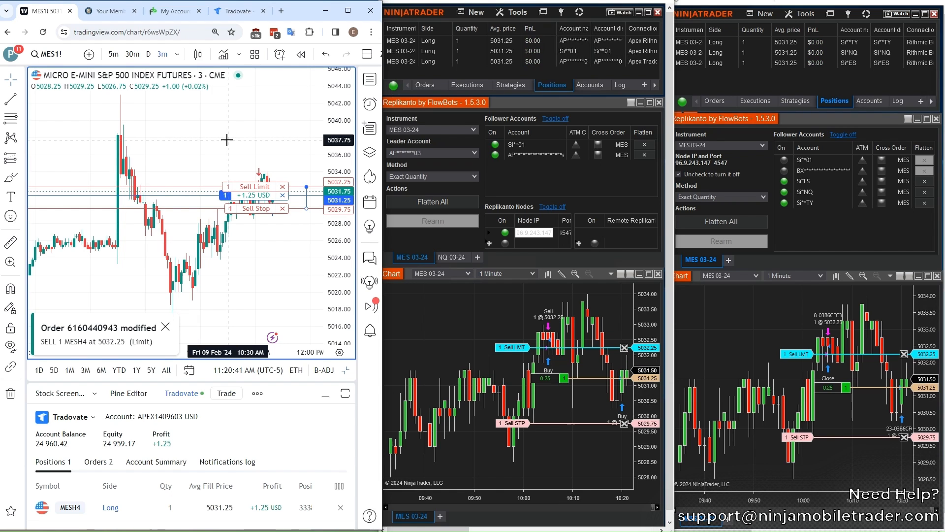